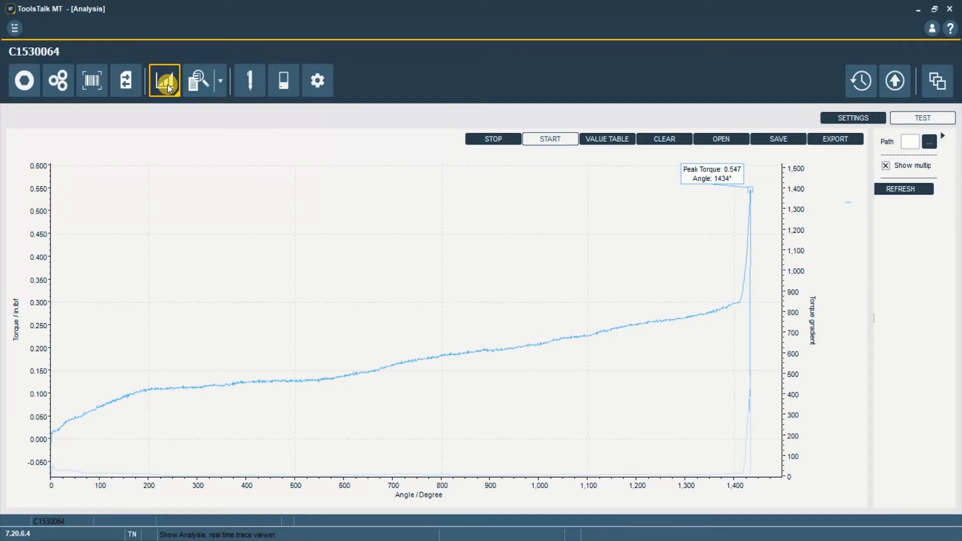
- Show the real-time torque versus angle trace in ToolsTalk MT's Analysis view
left_click(664, 140)
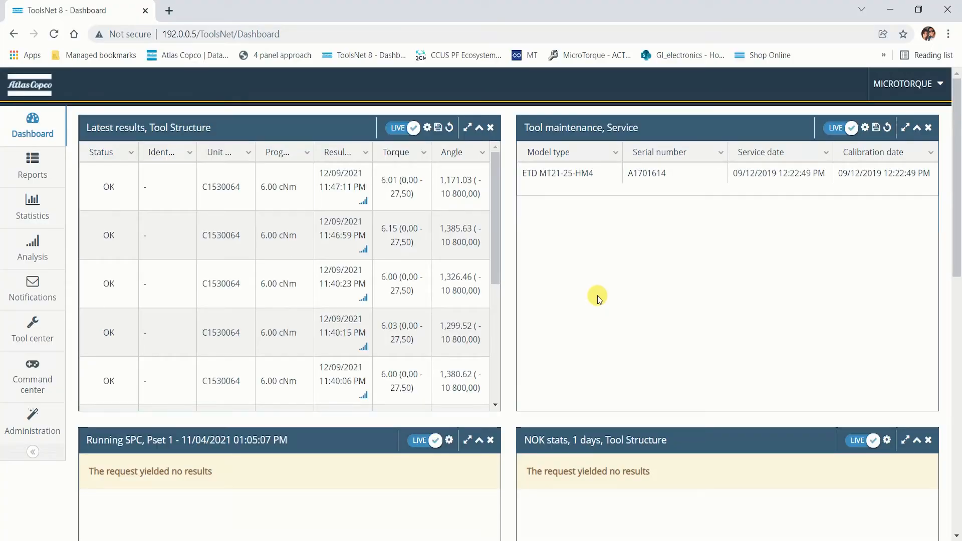
mouse_move(245, 168)
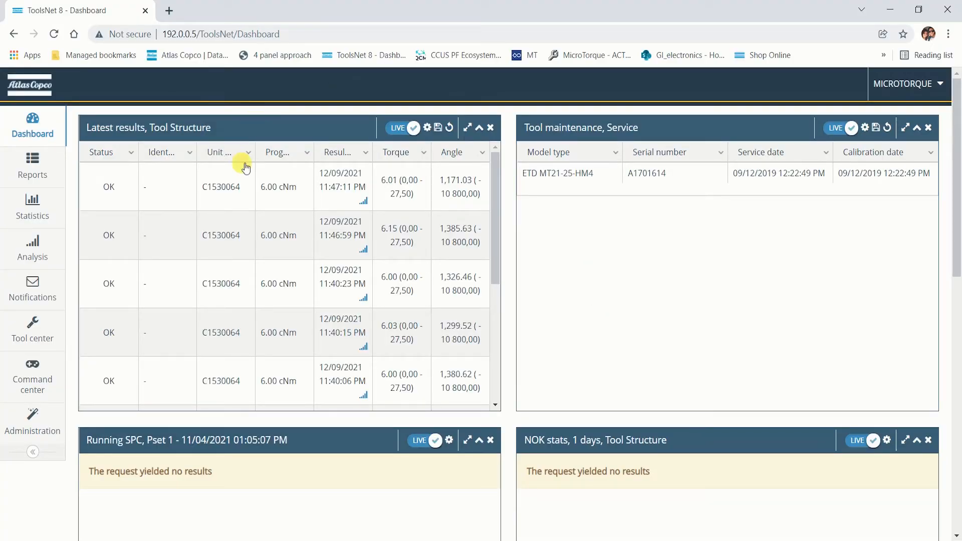
- Open Administration > Program management and go to page 9 with the 6.00 cNm program
left_click(32, 424)
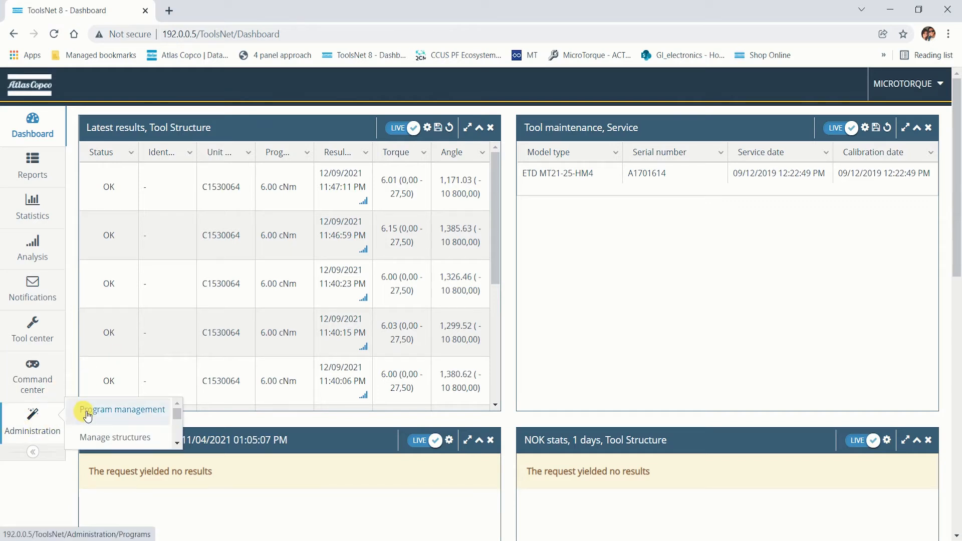
left_click(123, 410)
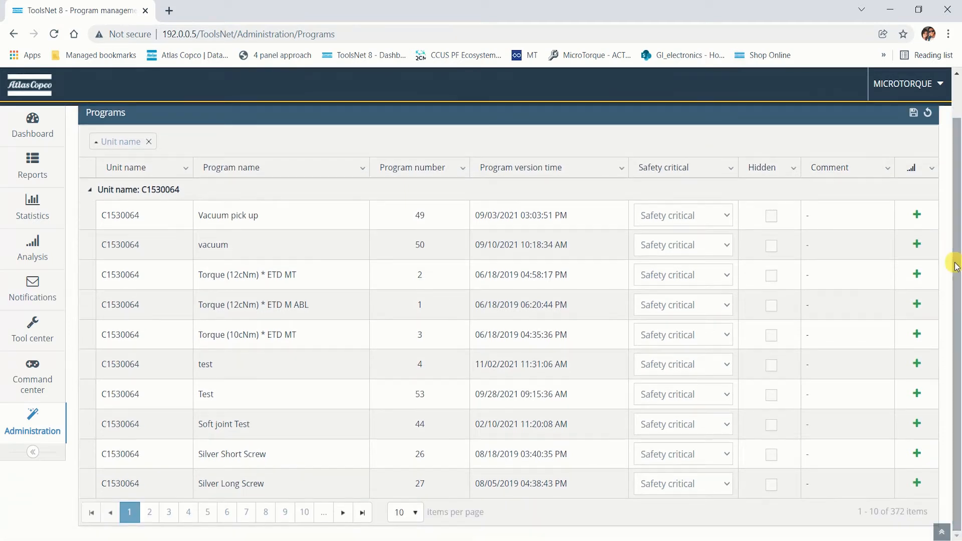
left_click(284, 513)
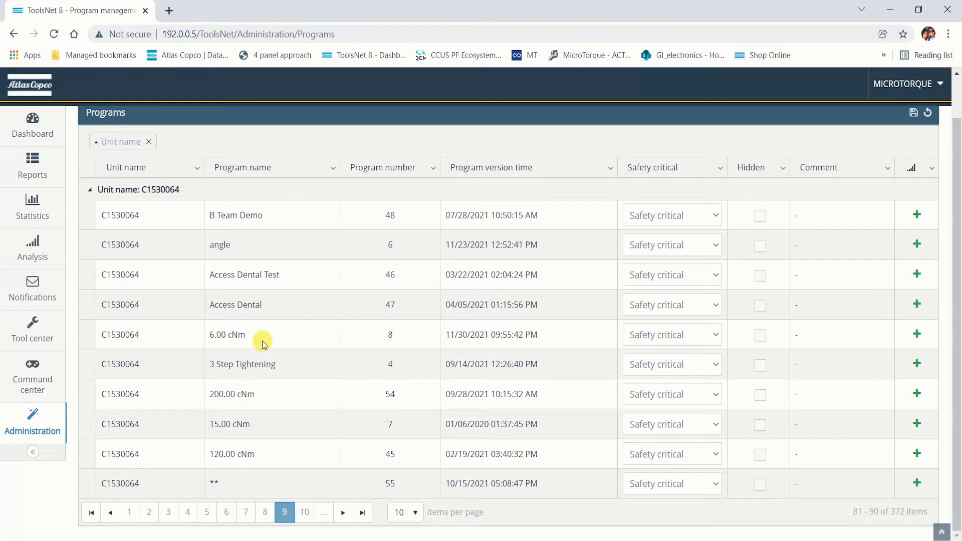
mouse_move(915, 336)
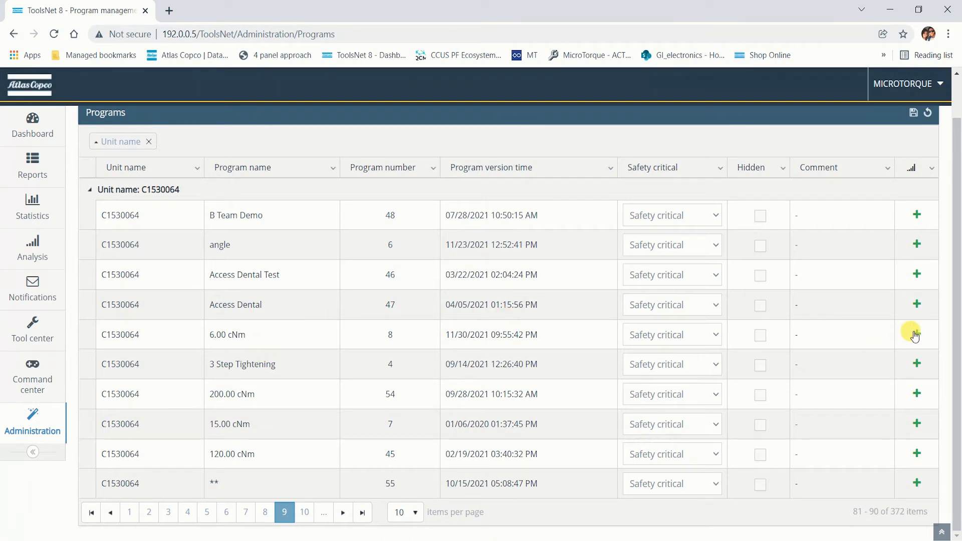
- Attach the 12/09/2021 11:46:59 PM trace as the 6.00 cNm program's reference trace
left_click(917, 334)
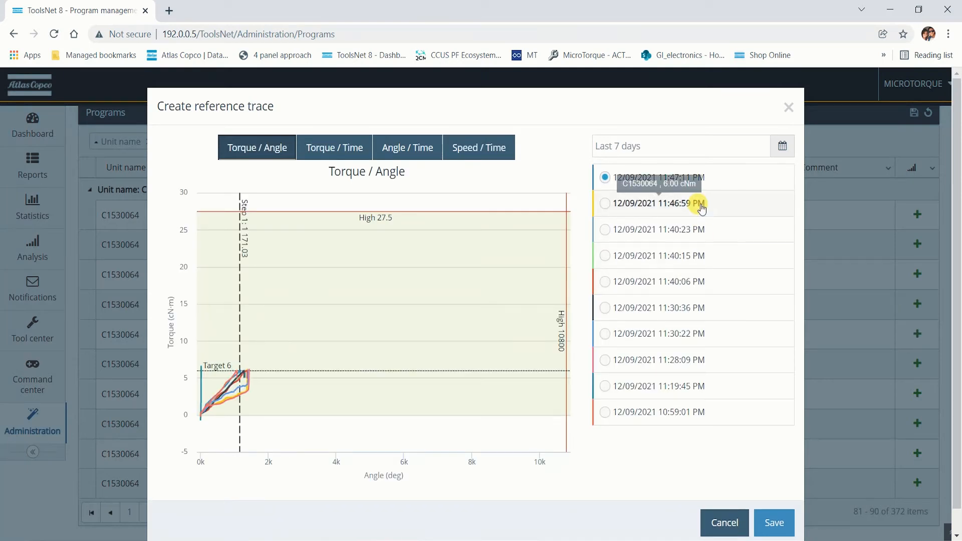
mouse_move(721, 155)
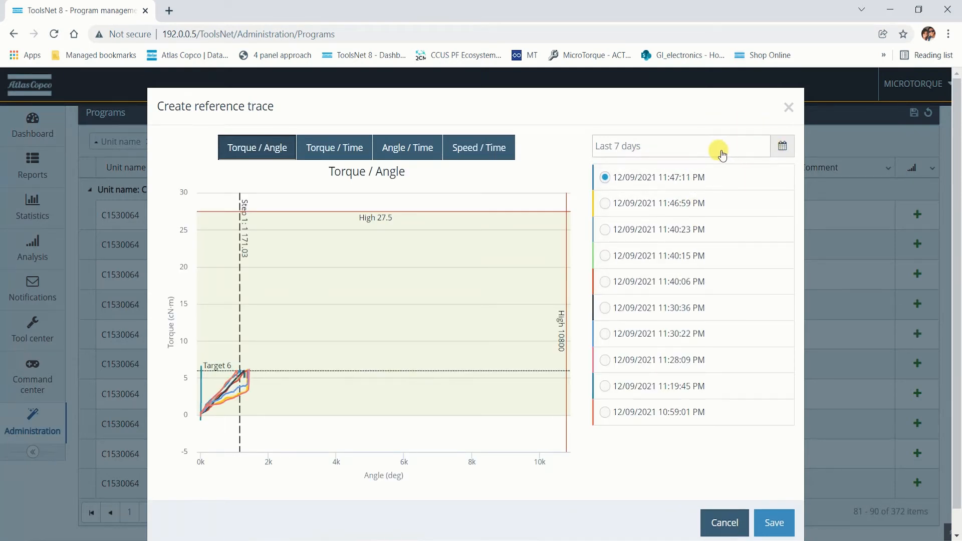
mouse_move(681, 172)
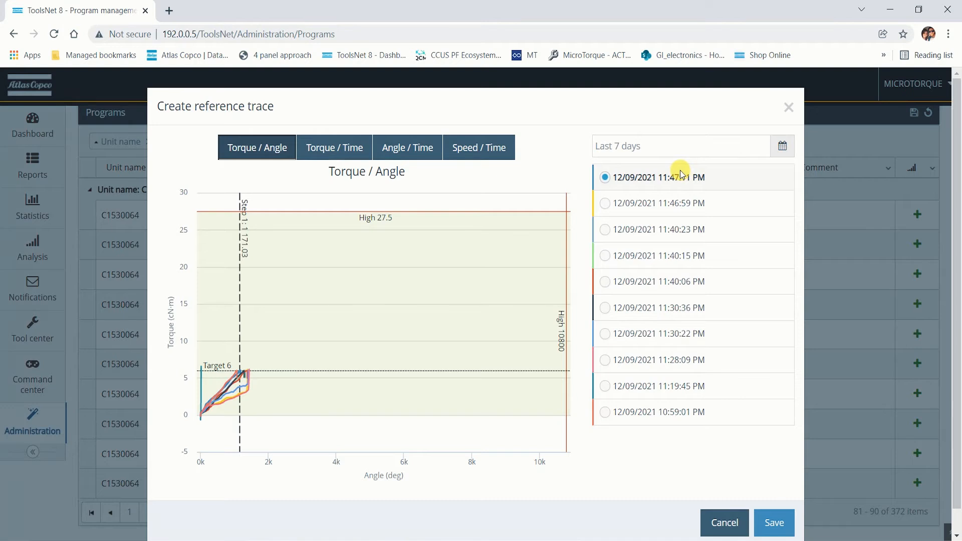
mouse_move(605, 203)
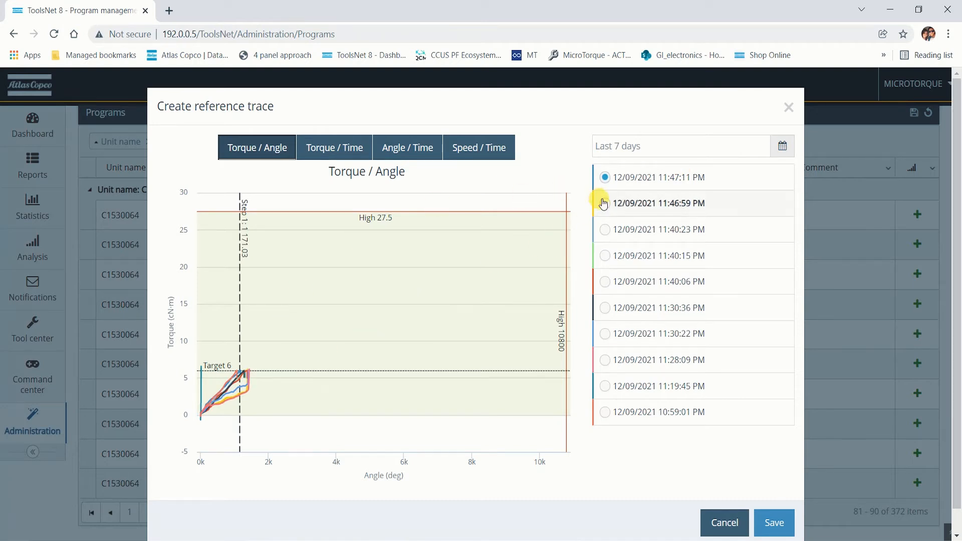
left_click(605, 203)
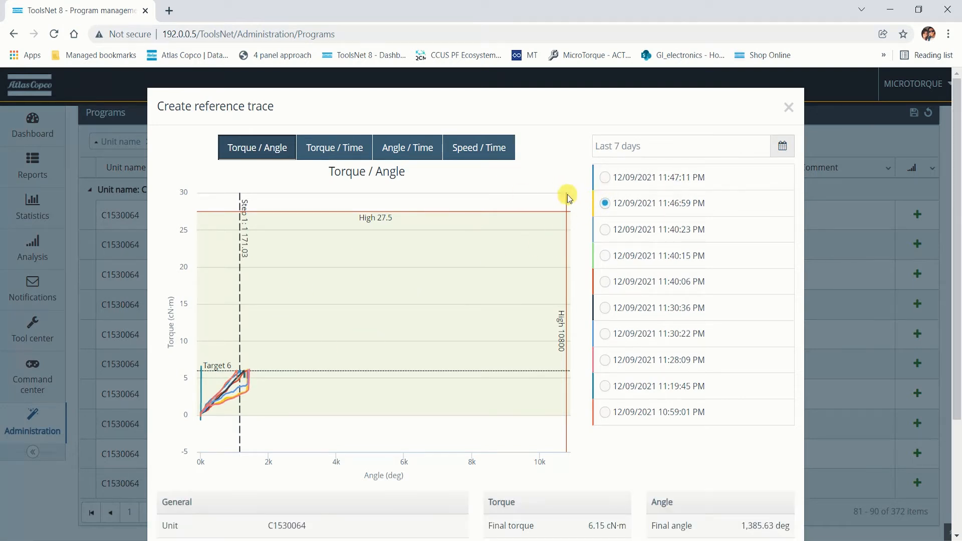
mouse_move(653, 196)
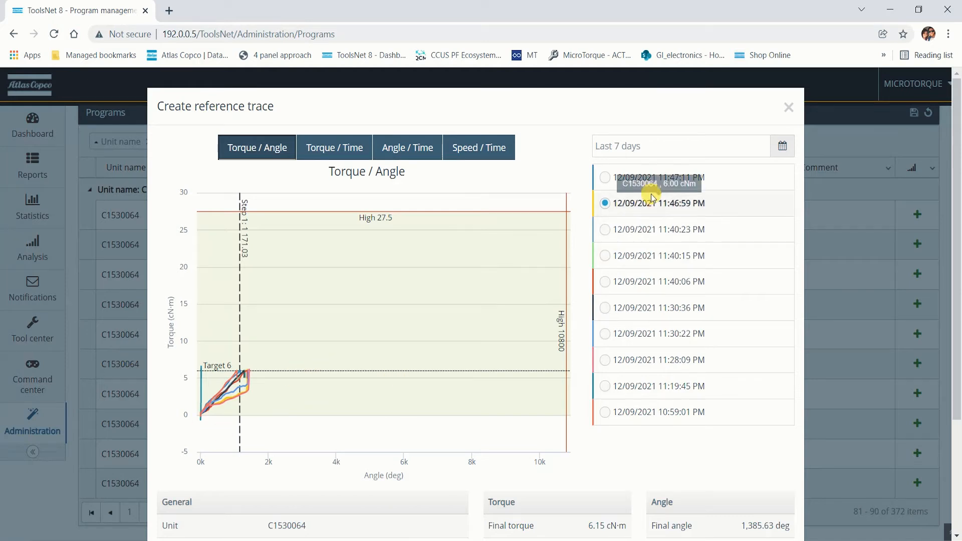
mouse_move(605, 216)
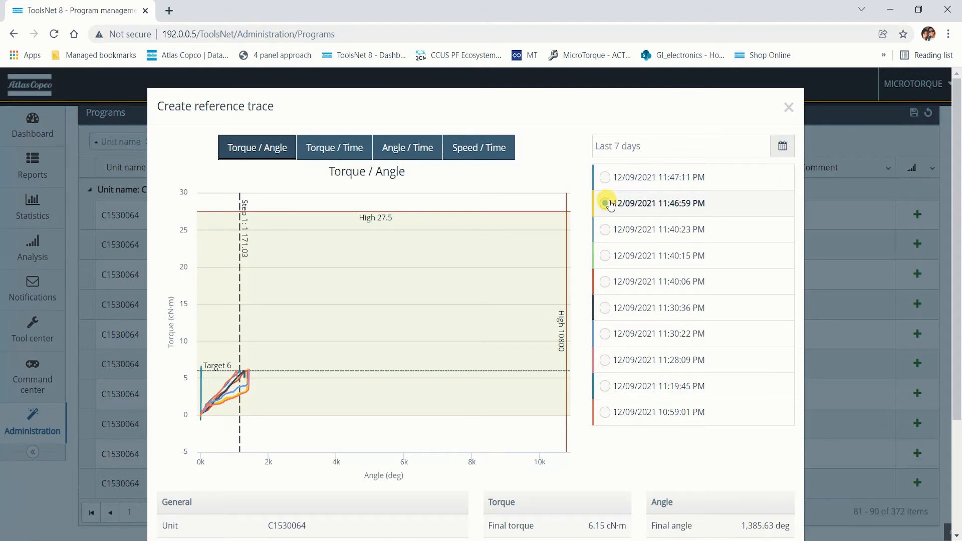
left_click(604, 203)
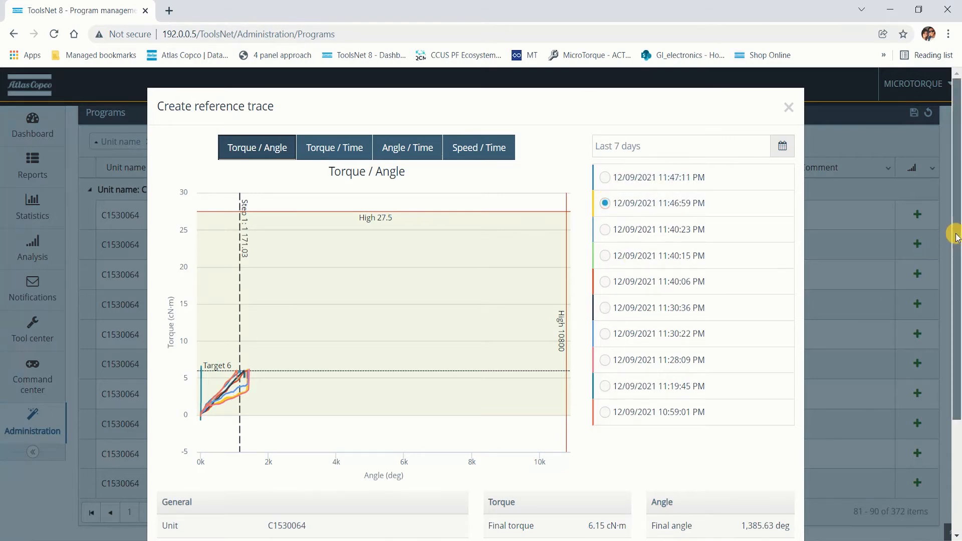
scroll("down", 3)
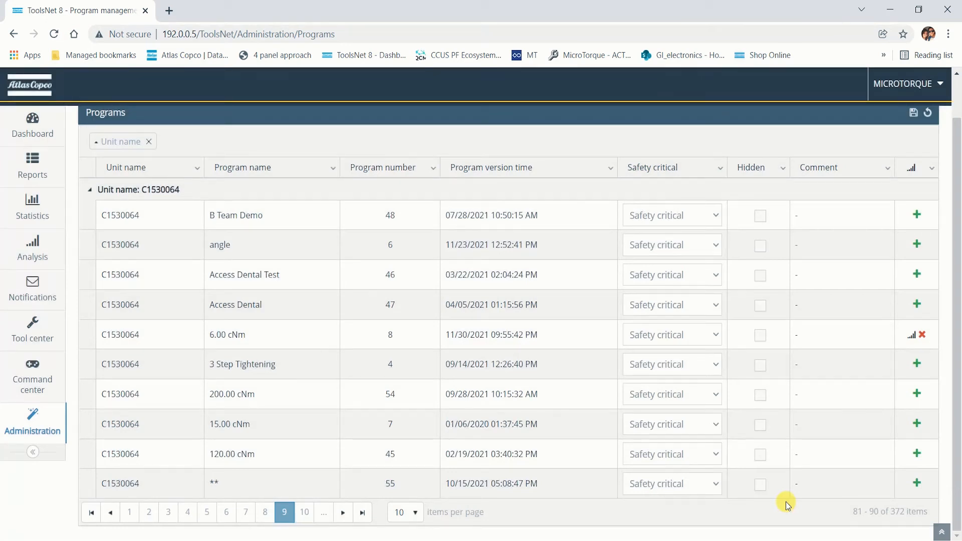
mouse_move(510, 424)
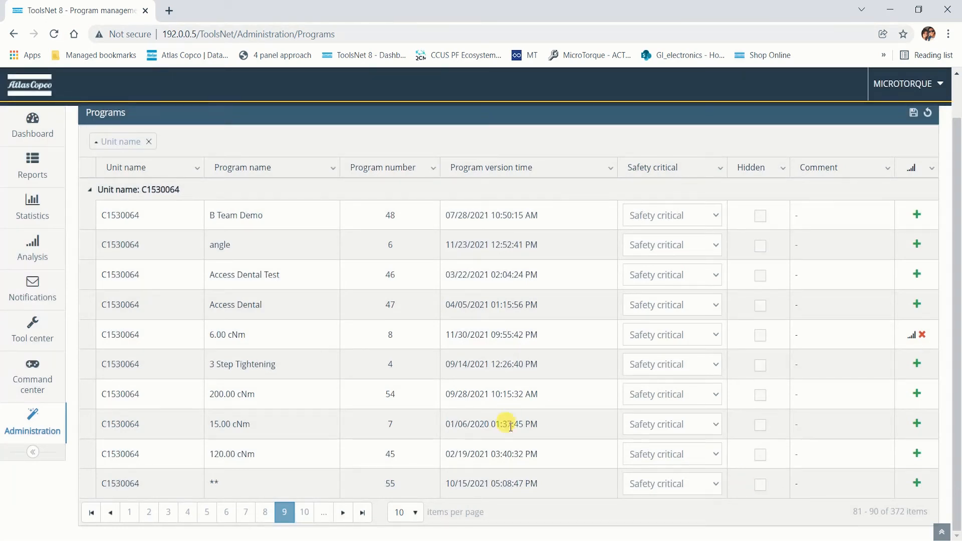
mouse_move(889, 343)
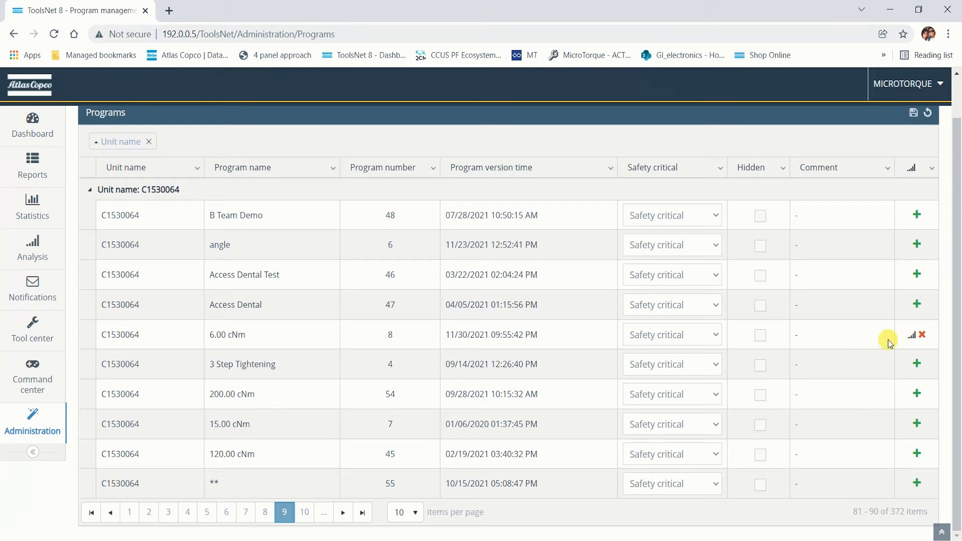
mouse_move(879, 349)
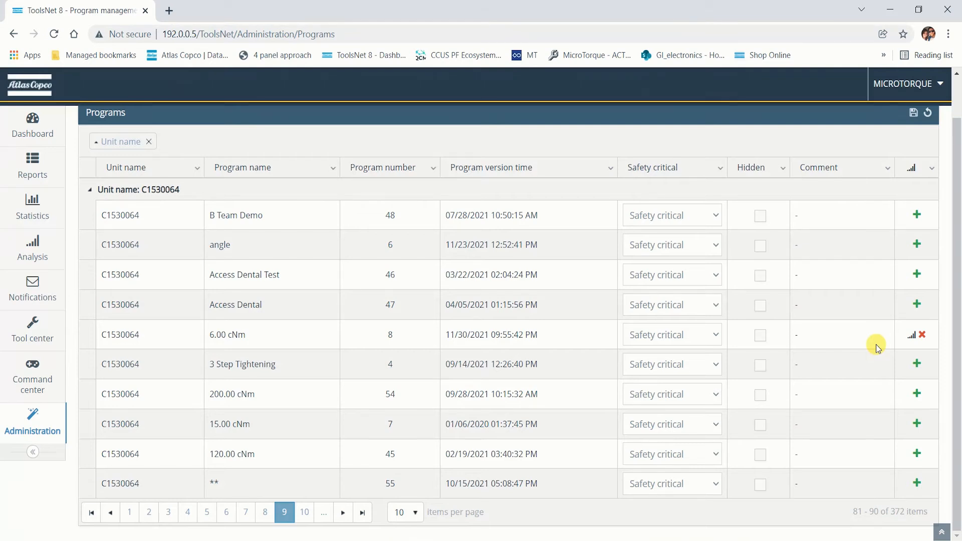
mouse_move(448, 307)
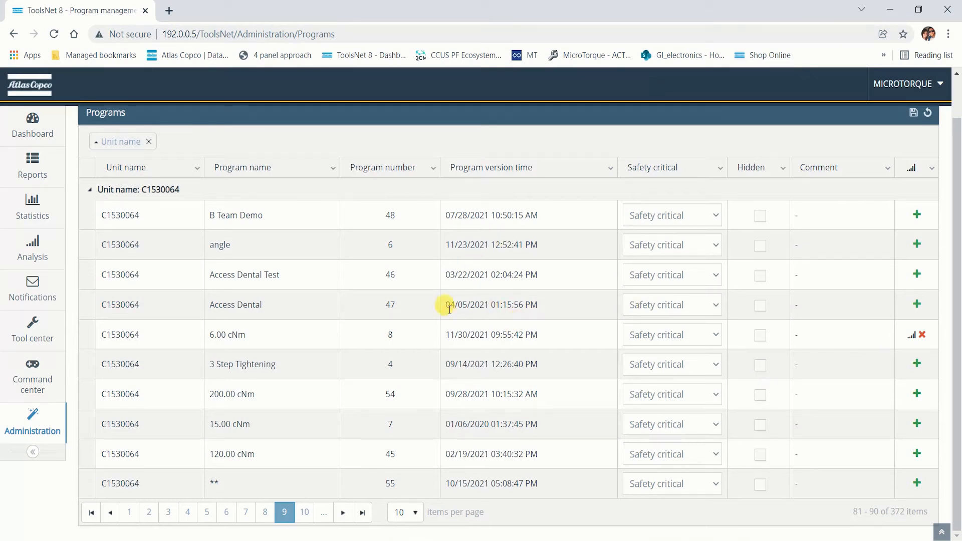
mouse_move(14, 245)
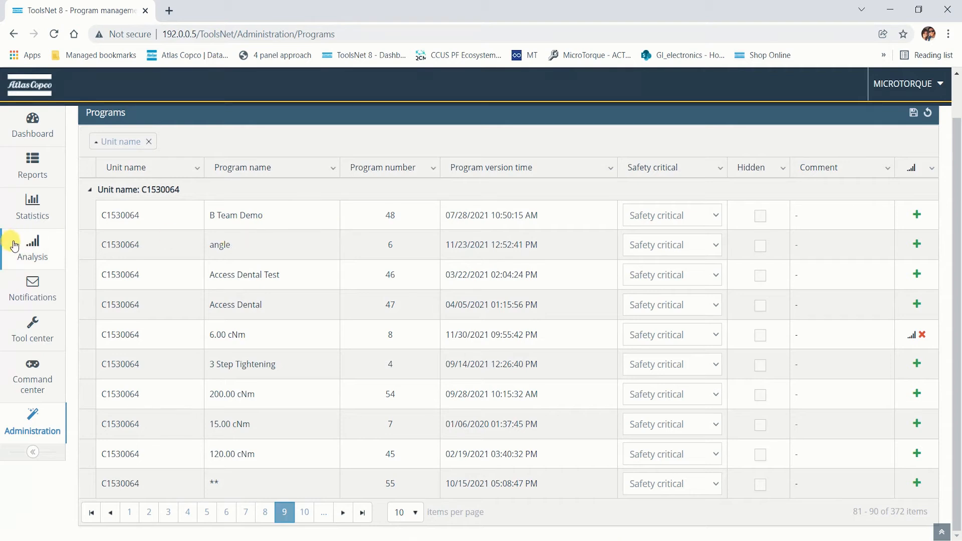
- Start a Box analysis filtered to tool C1530064 and the 6.00 cNm program
left_click(32, 248)
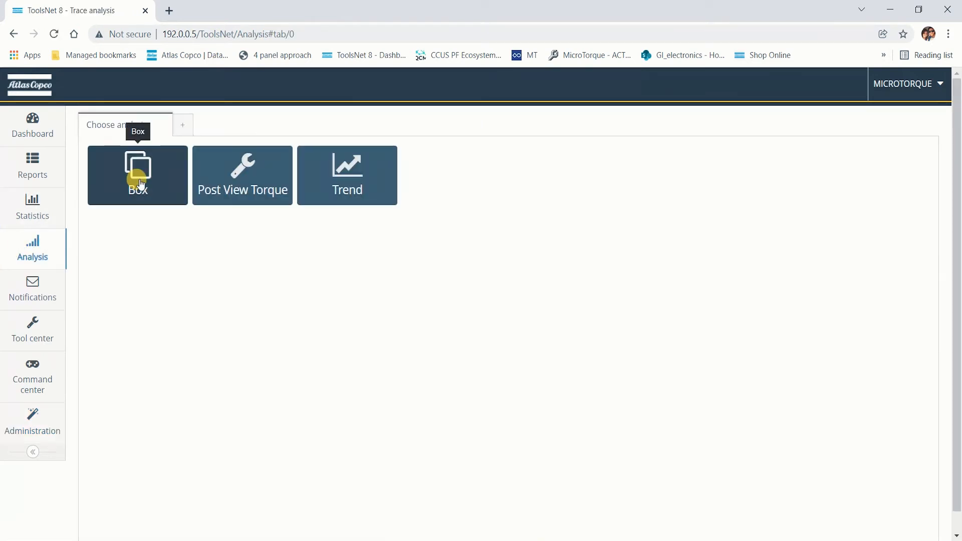
left_click(137, 174)
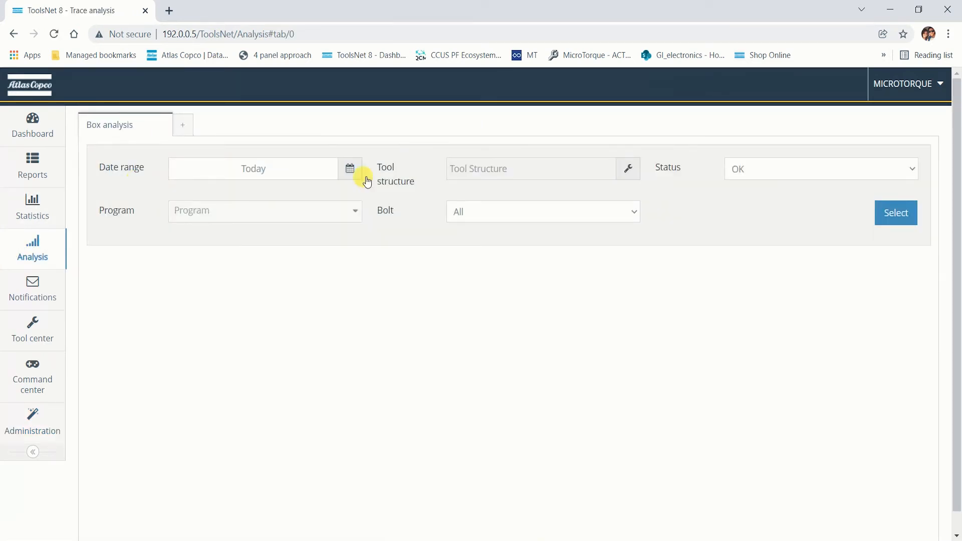
left_click(350, 168)
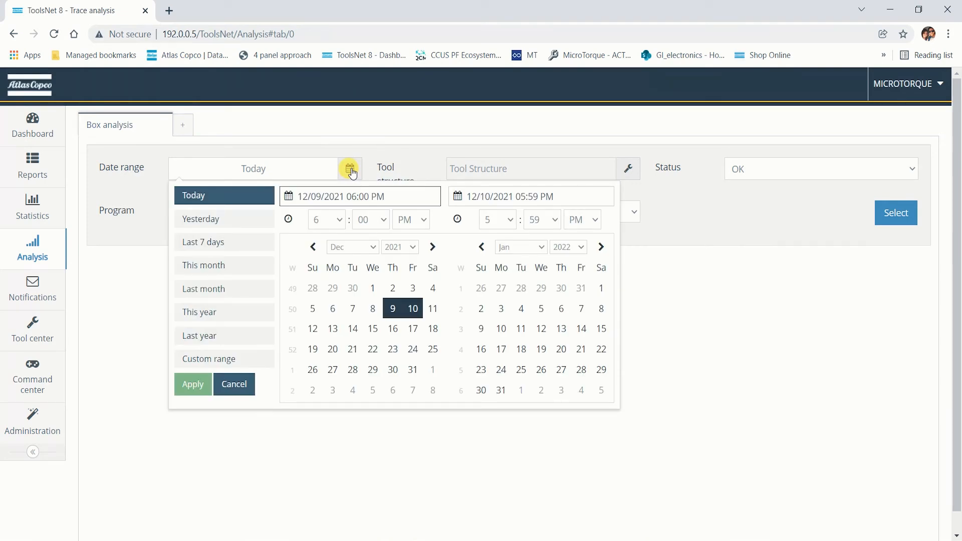
mouse_move(808, 289)
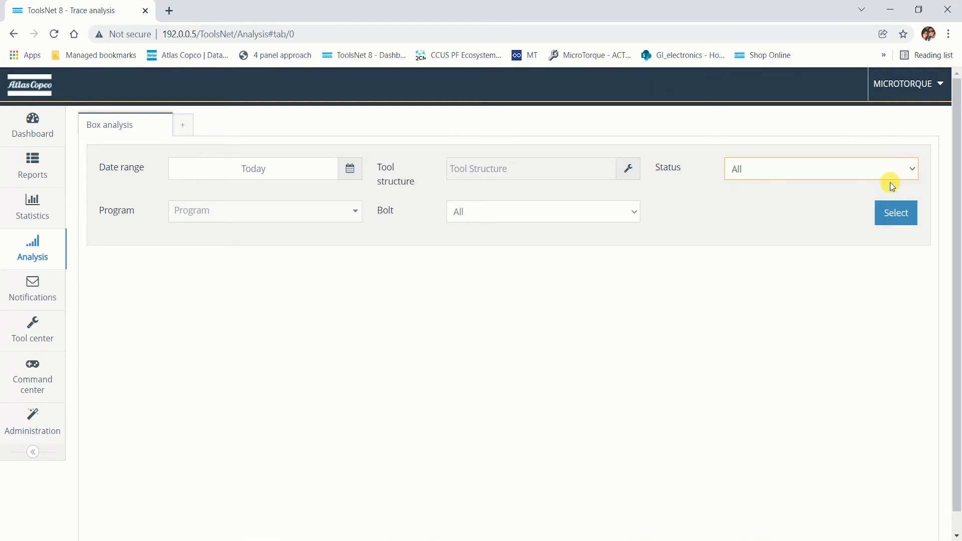
mouse_move(416, 178)
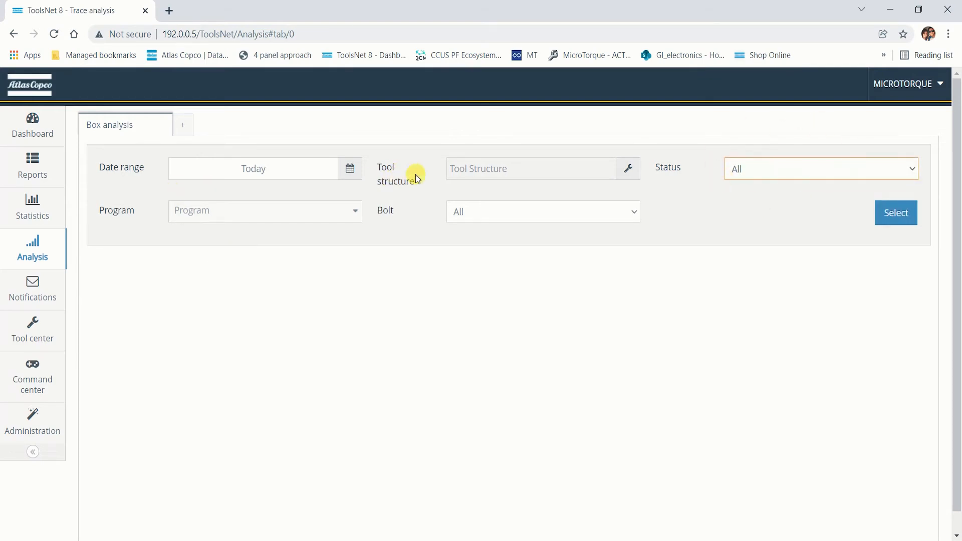
left_click(530, 168)
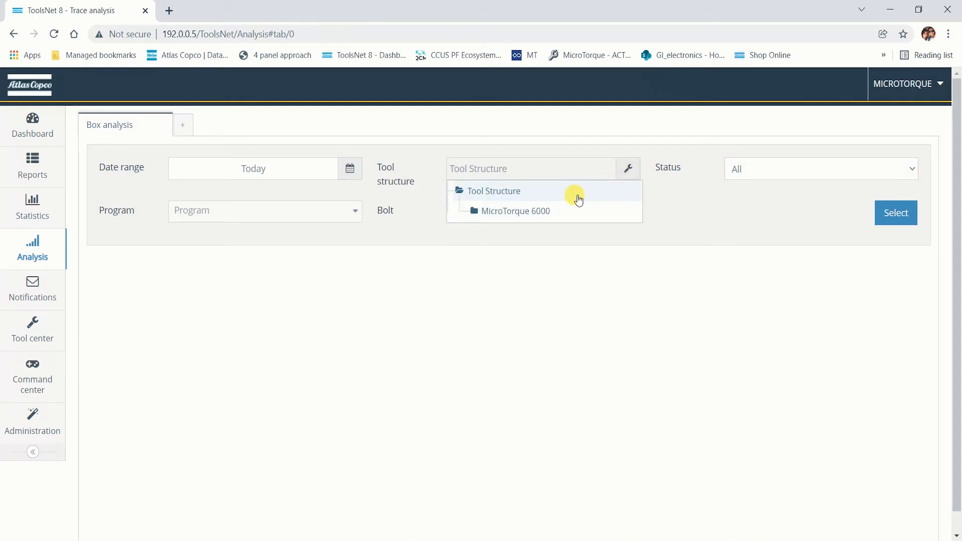
left_click(515, 211)
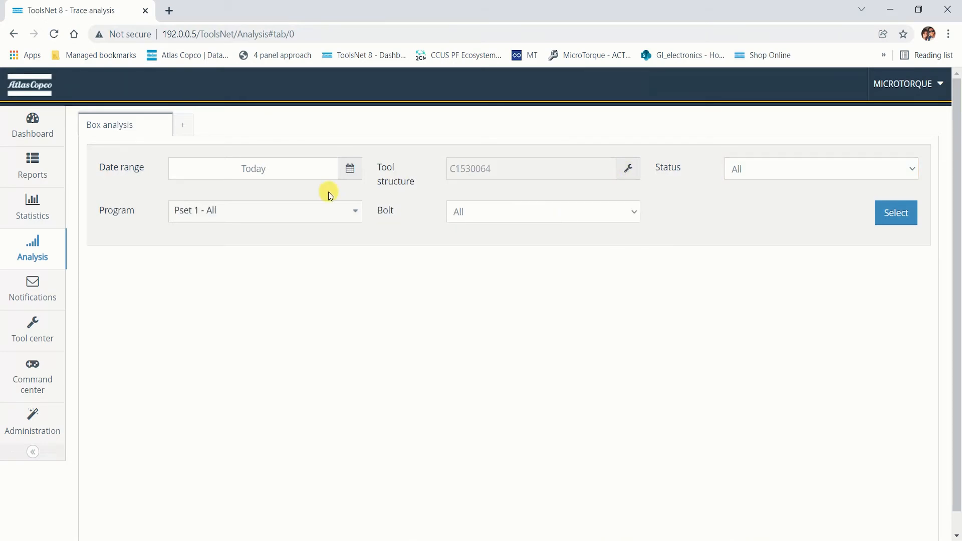
left_click(265, 210)
type("6")
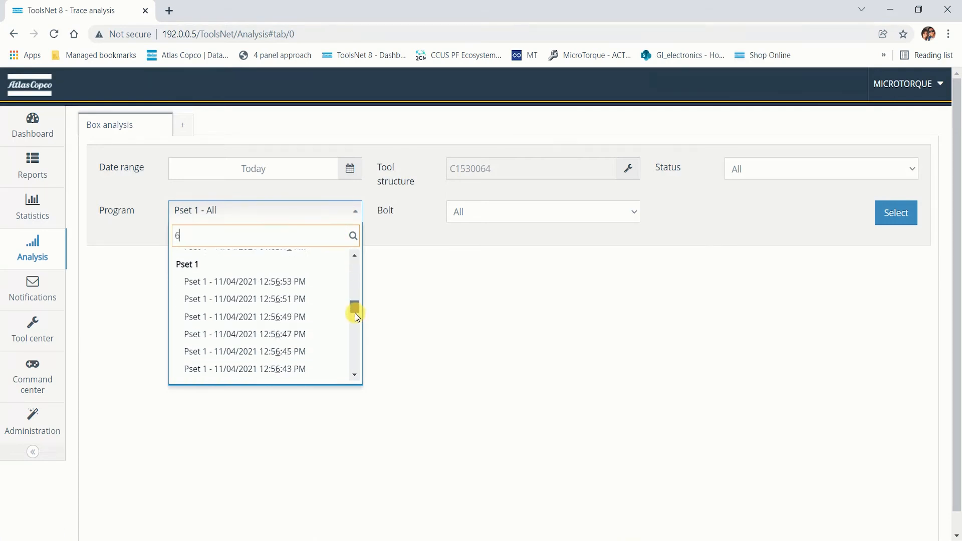
scroll("down", 3)
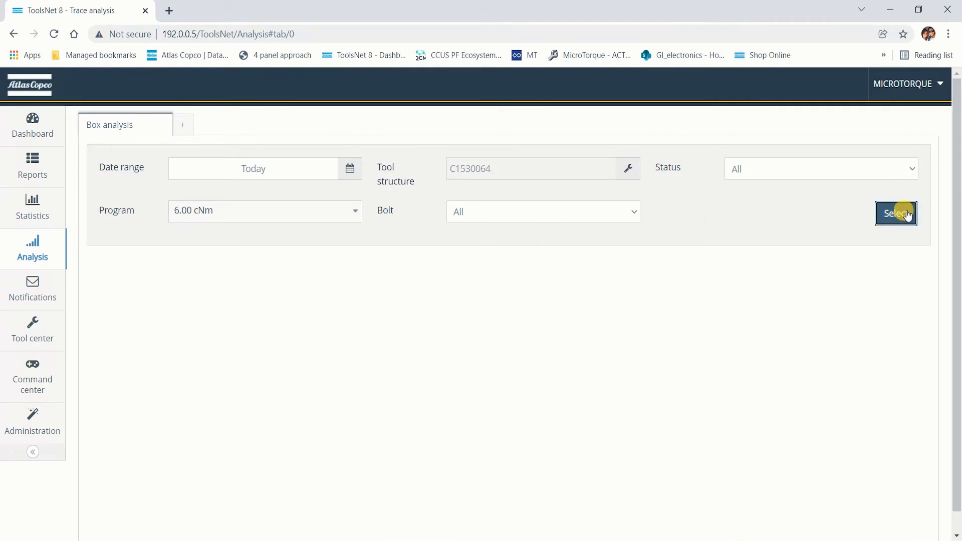
- Load the traces, zoom in, and draw a 3.47–6.52 cNm, 827.60–1315.29 deg box
left_click(896, 213)
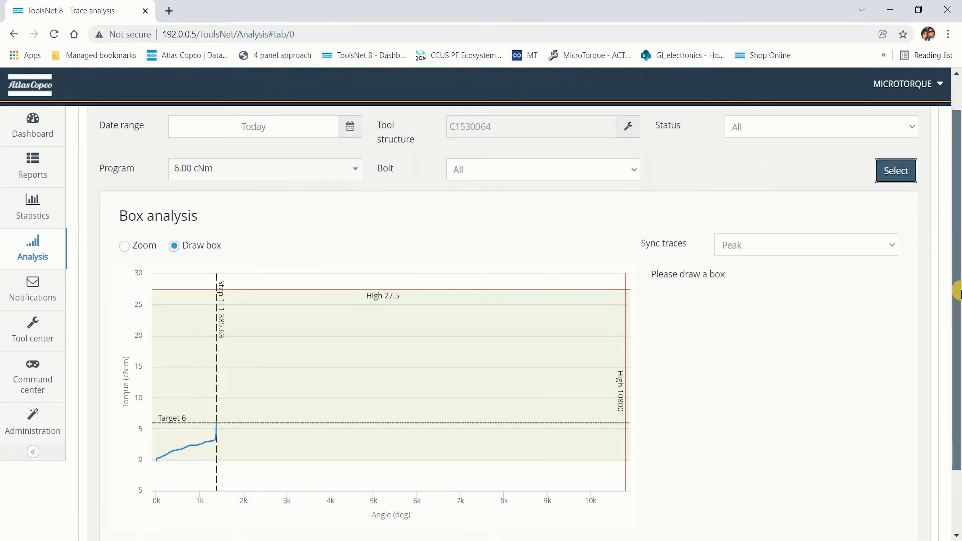
scroll("down", 3)
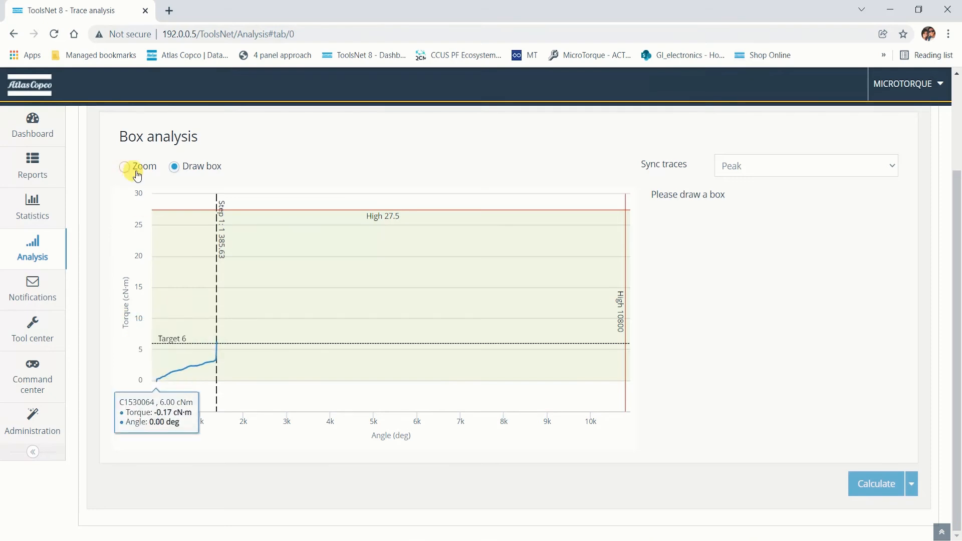
left_click(125, 167)
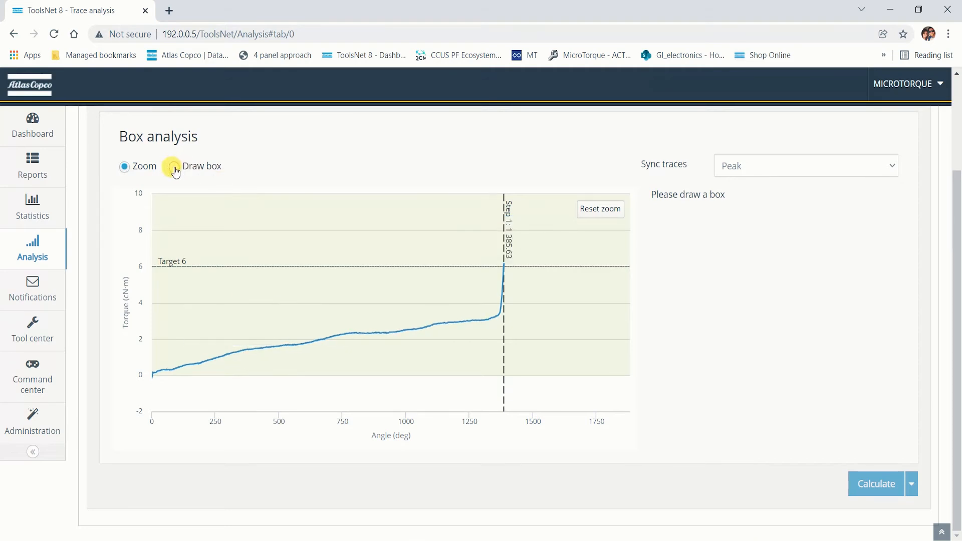
left_click(175, 167)
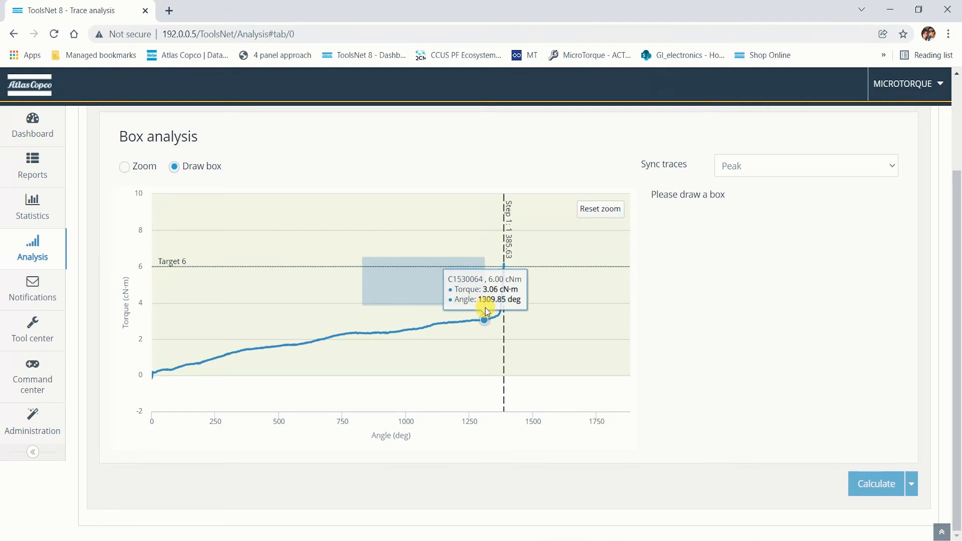
mouse_move(487, 314)
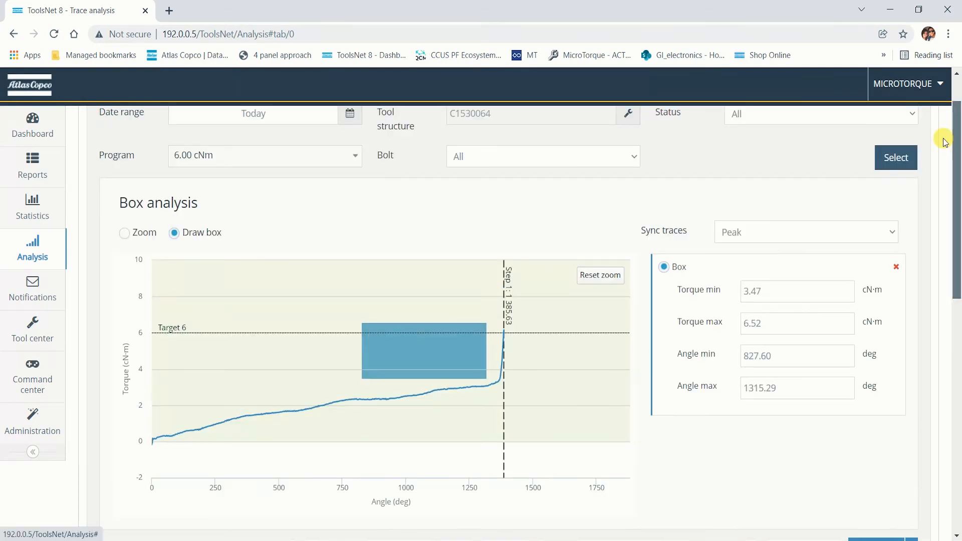
scroll("down", 3)
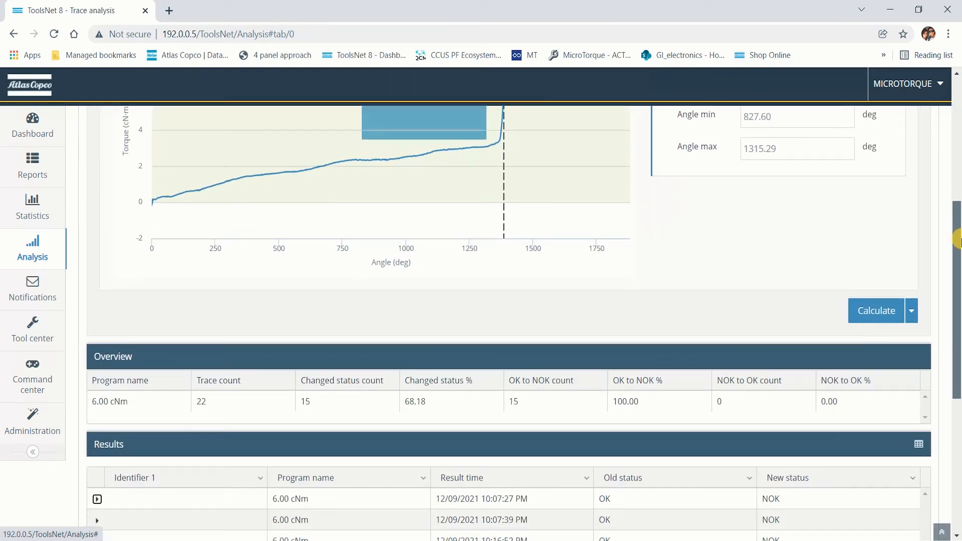
scroll("down", 3)
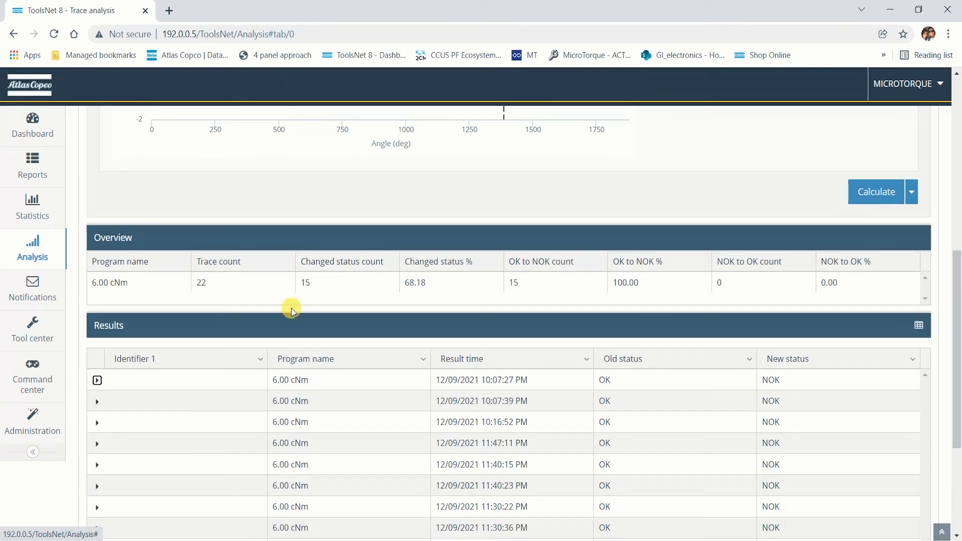
mouse_move(97, 379)
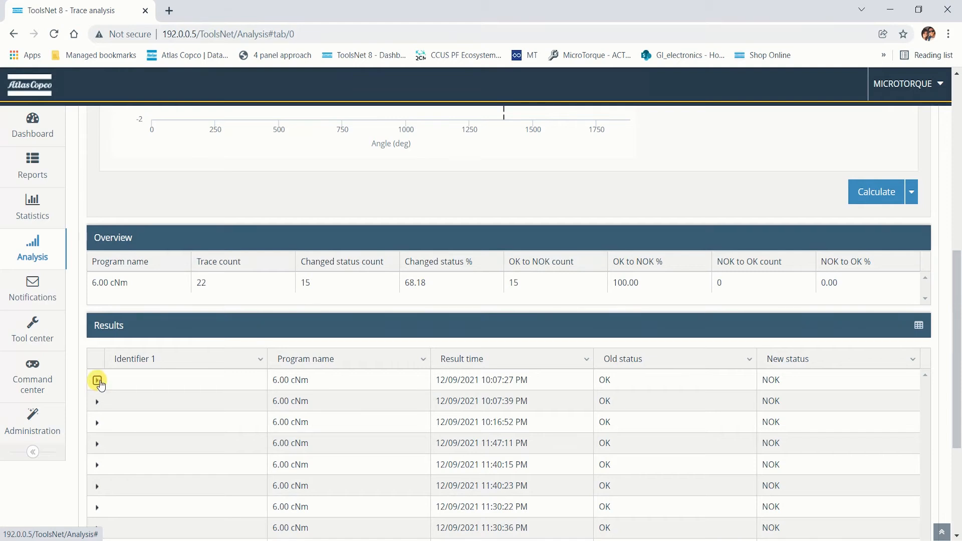
left_click(97, 380)
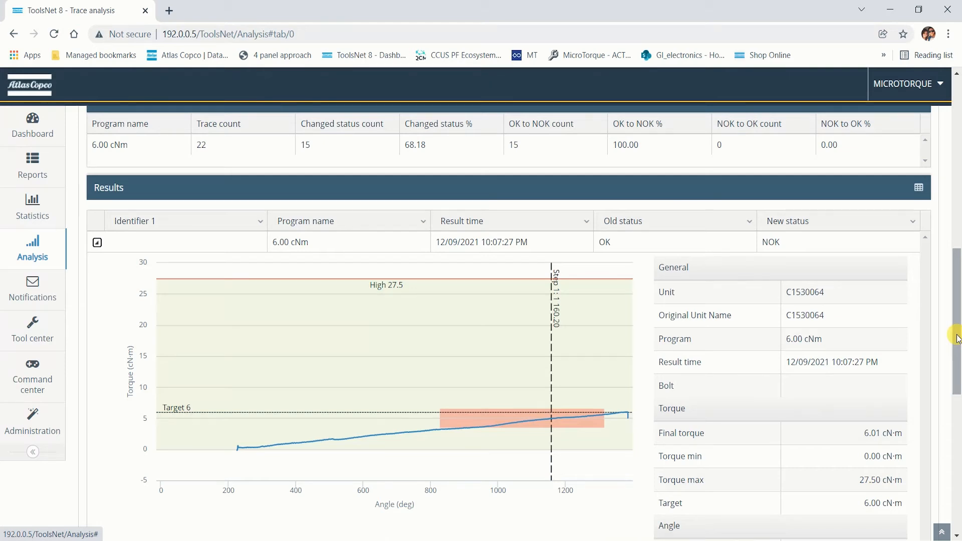
mouse_move(785, 293)
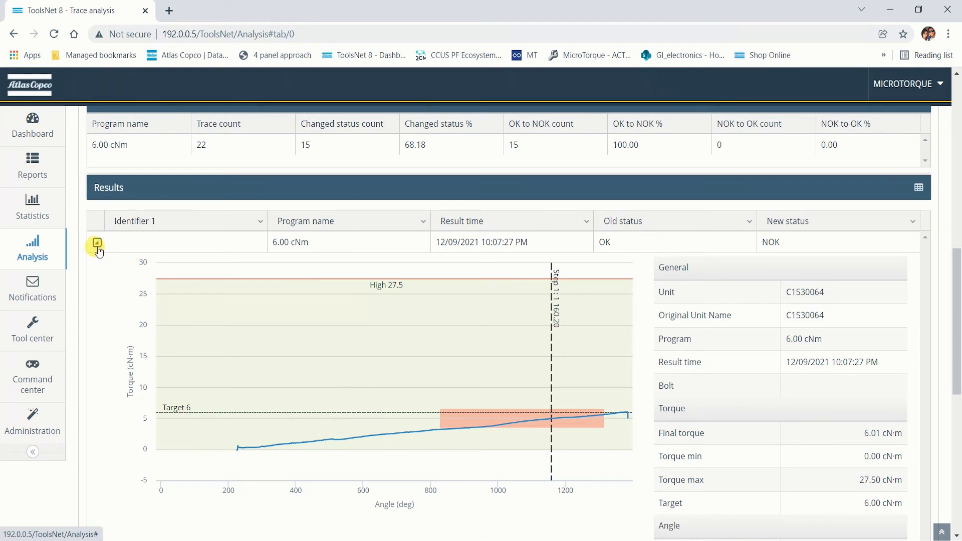
left_click(97, 241)
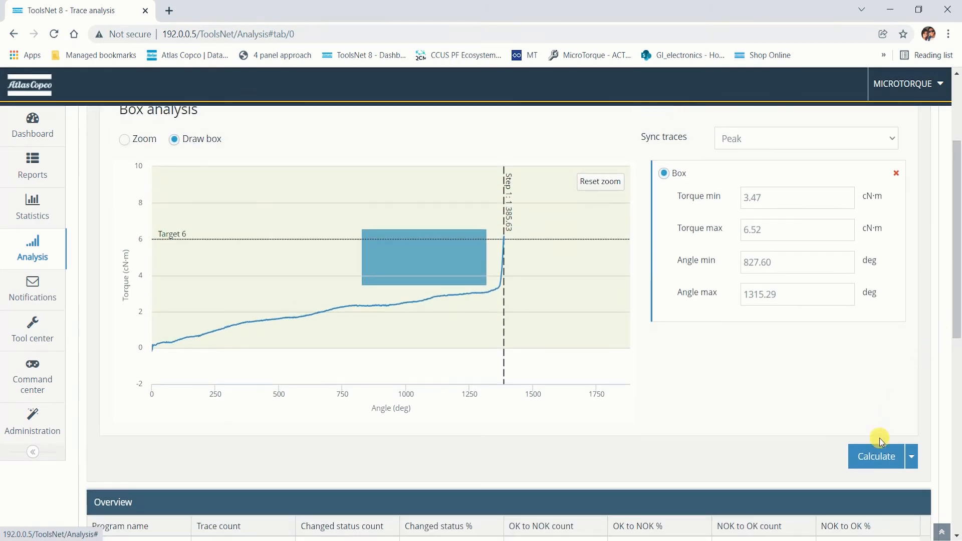
mouse_move(909, 456)
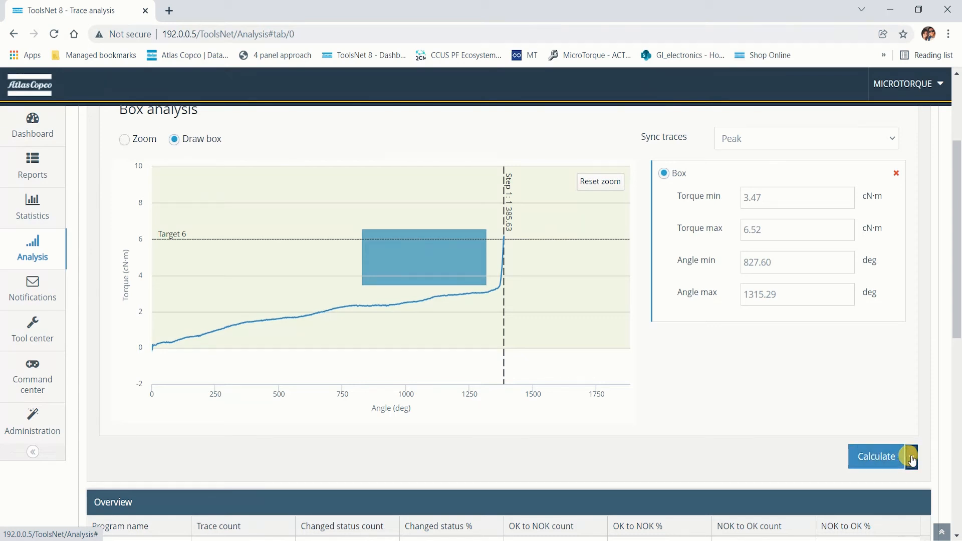
mouse_move(908, 487)
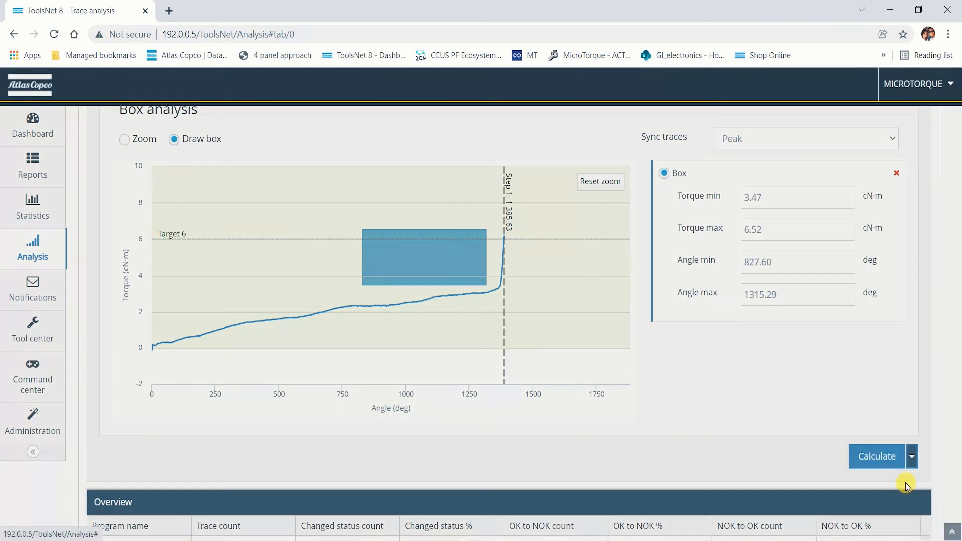
- Open the save-as-favourite options from the dropdown beside Calculate
left_click(904, 456)
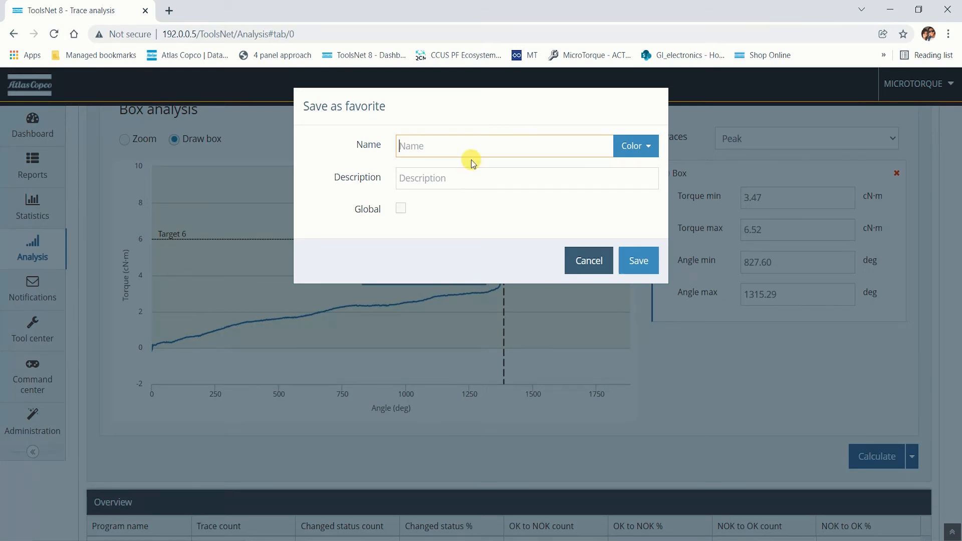
- Save the analysis as global favourite 'Floating Screw', then go to Notifications
type("Floating")
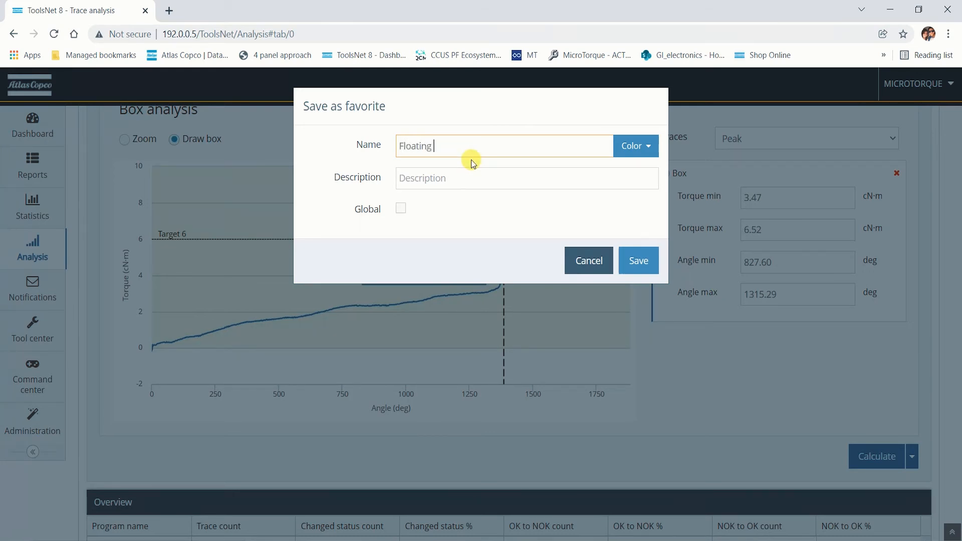
type("Screw")
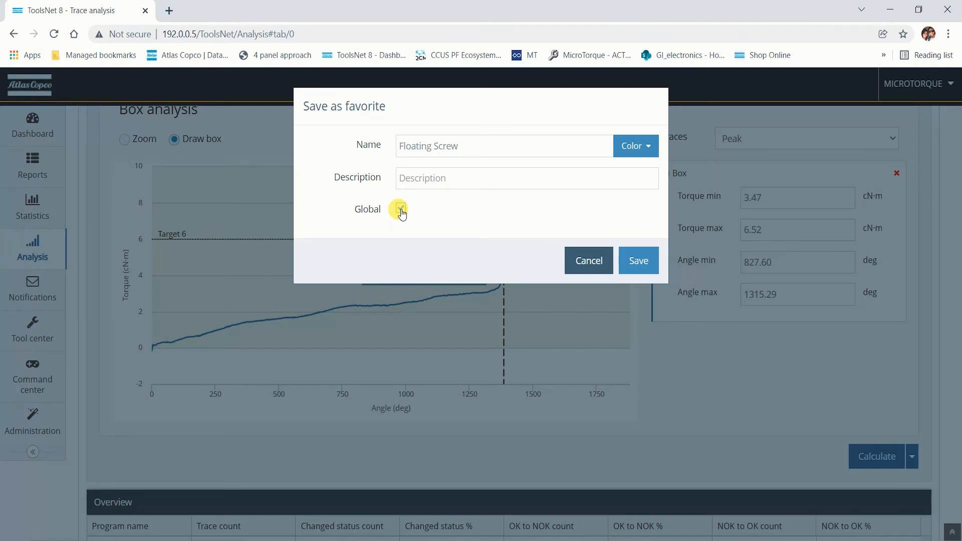
left_click(400, 209)
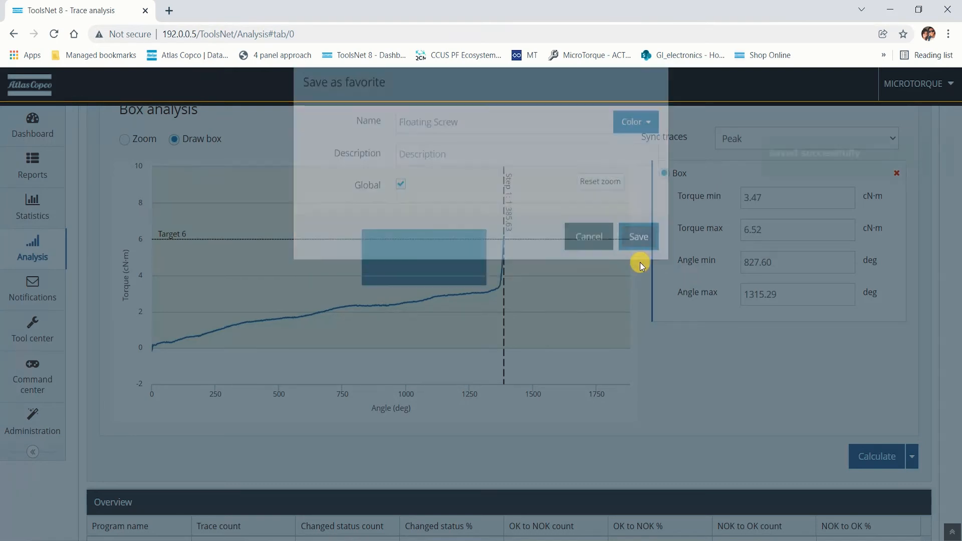
left_click(638, 237)
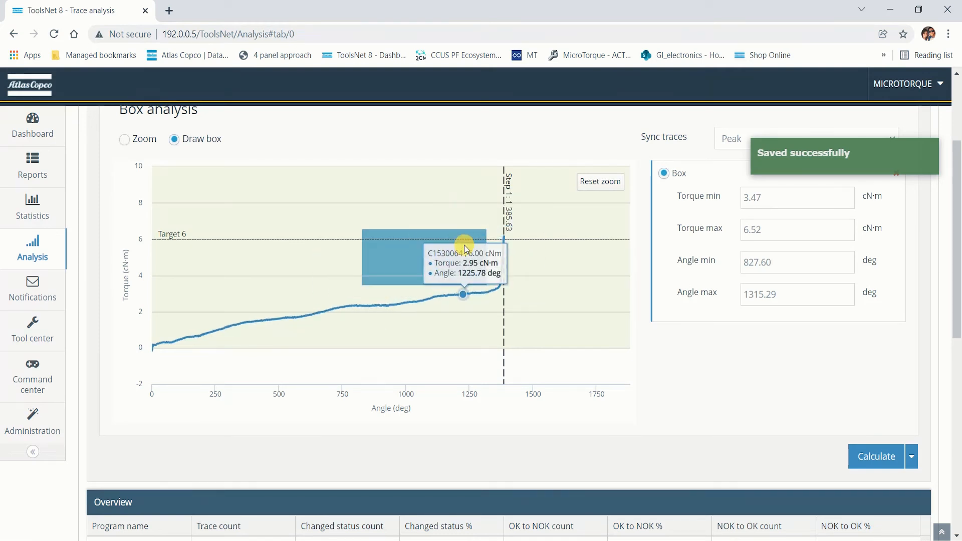
mouse_move(52, 301)
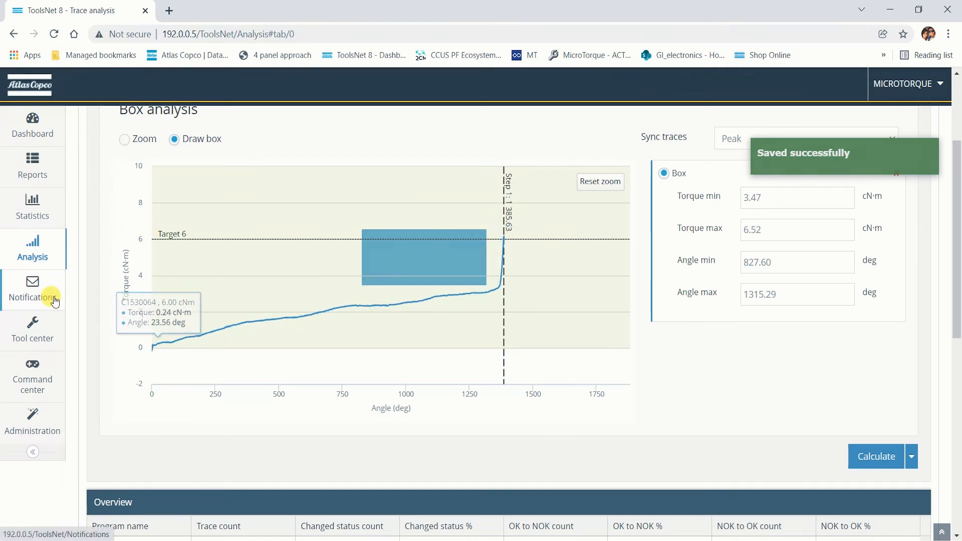
left_click(32, 289)
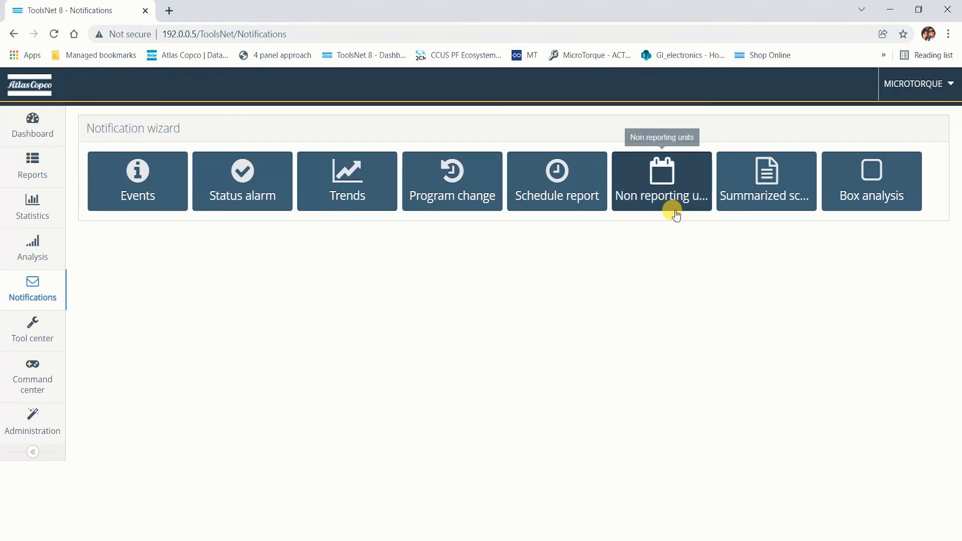
- Create a Box analysis notification from the Floating Screw favourite and continue to recipients
left_click(871, 181)
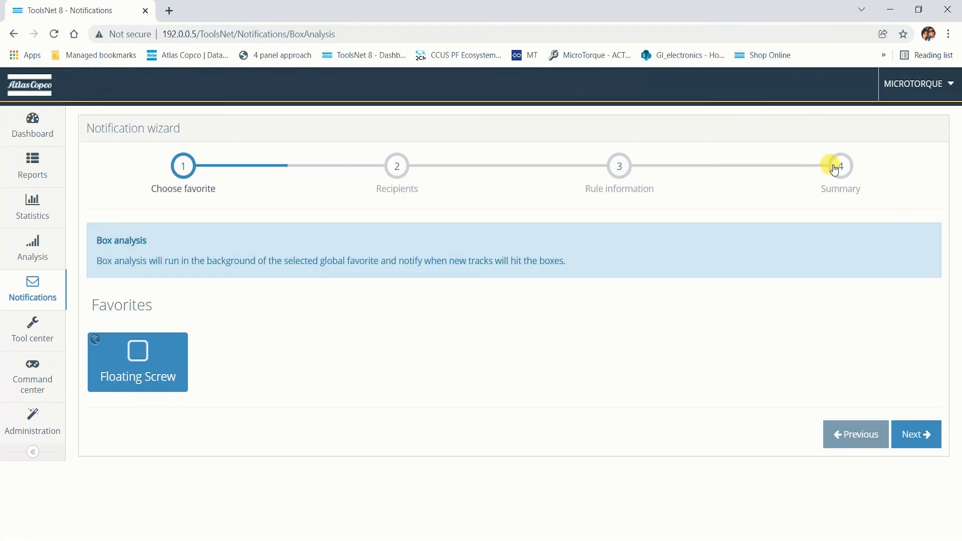
mouse_move(149, 310)
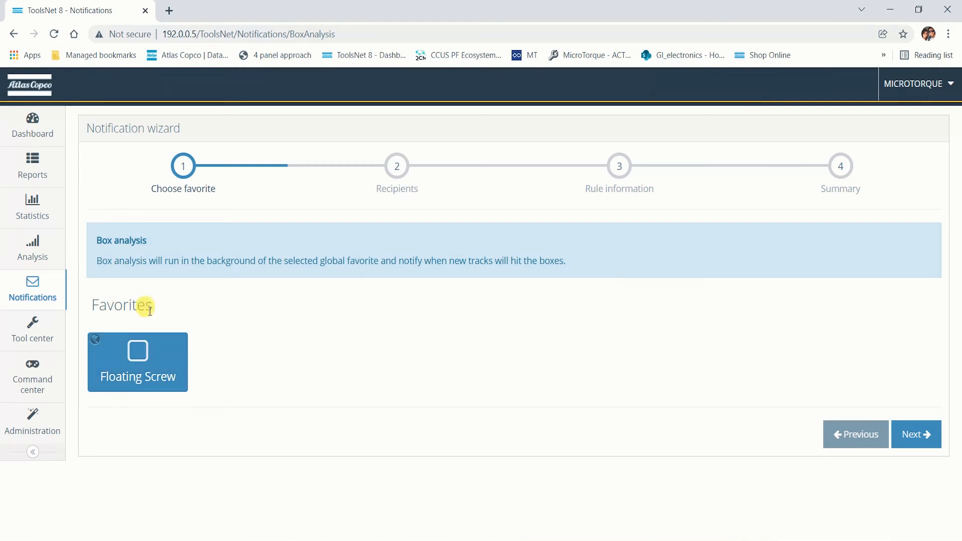
mouse_move(358, 339)
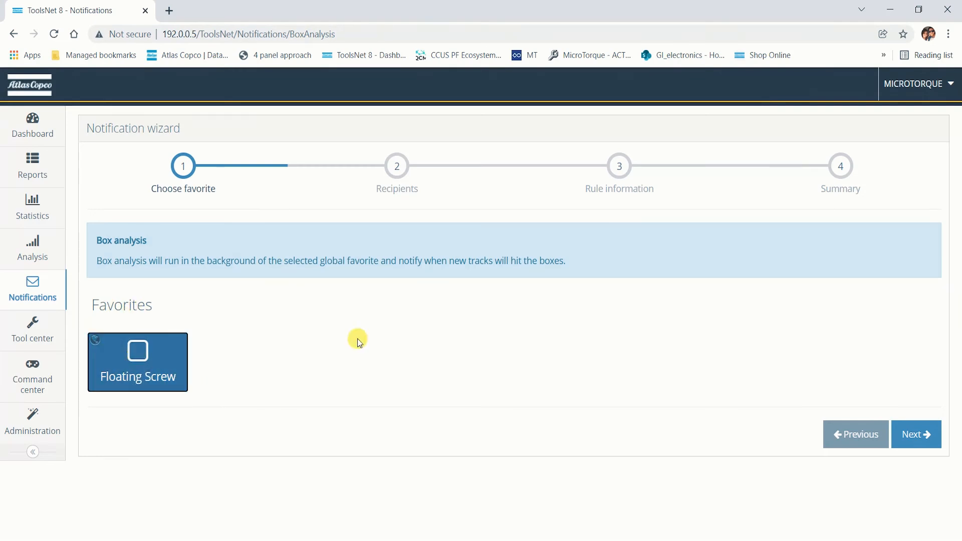
left_click(915, 434)
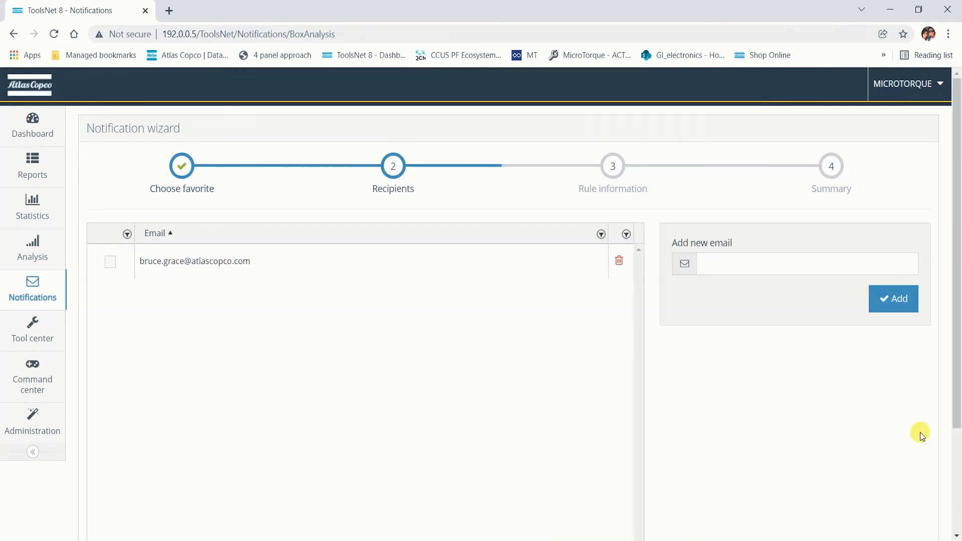
mouse_move(514, 340)
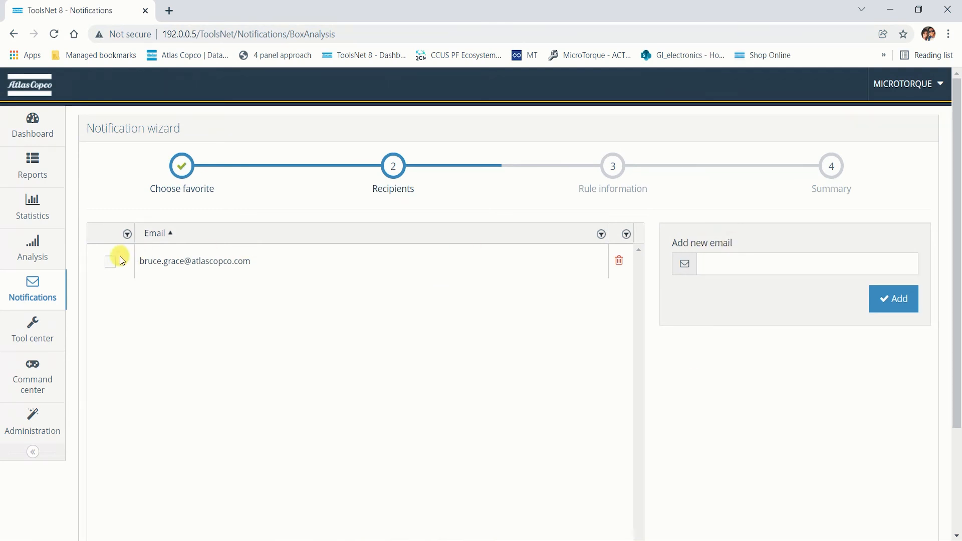
- Tick the listed email address as recipient and continue to rule information
left_click(110, 260)
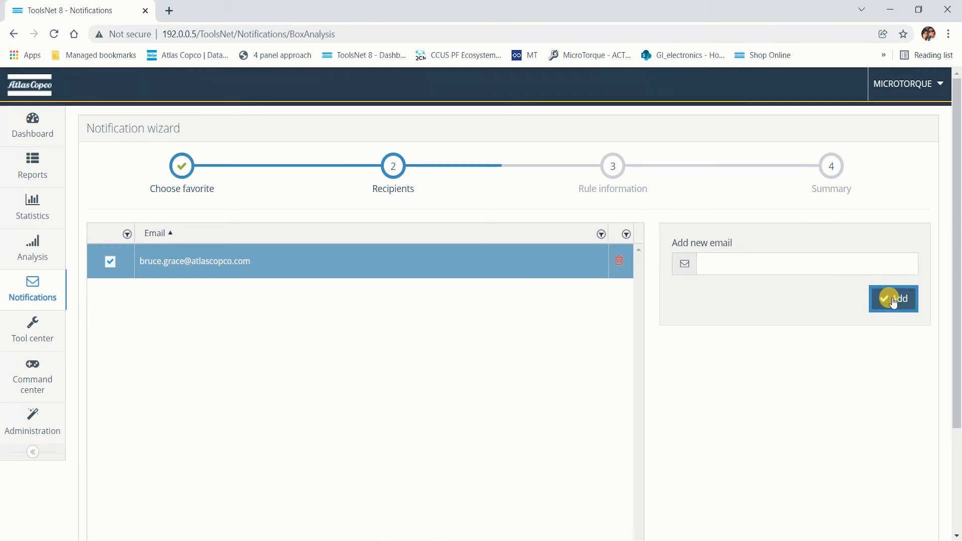
scroll("down", 3)
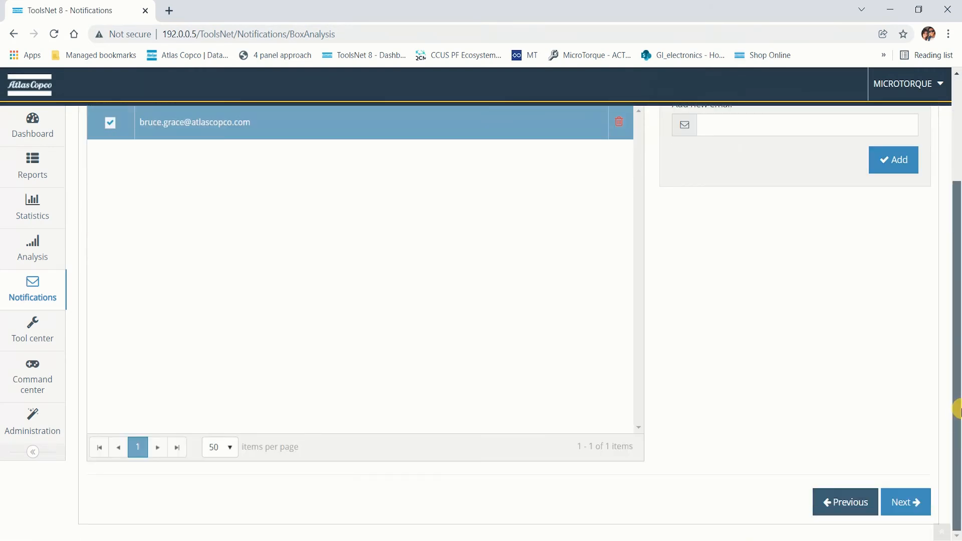
left_click(905, 502)
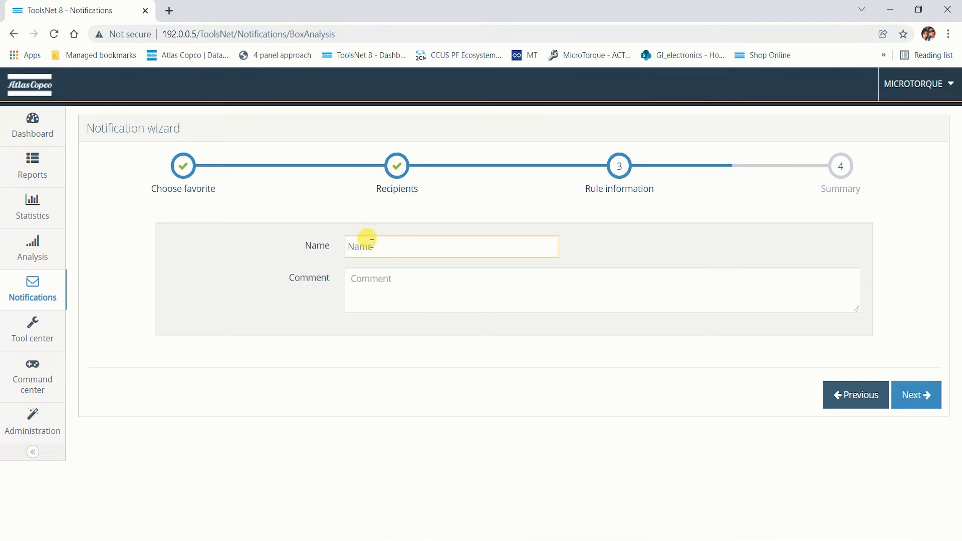
- Name the rule 'Floating screw' with comment 'Abnormality' and continue to the summary
type("Floating screw")
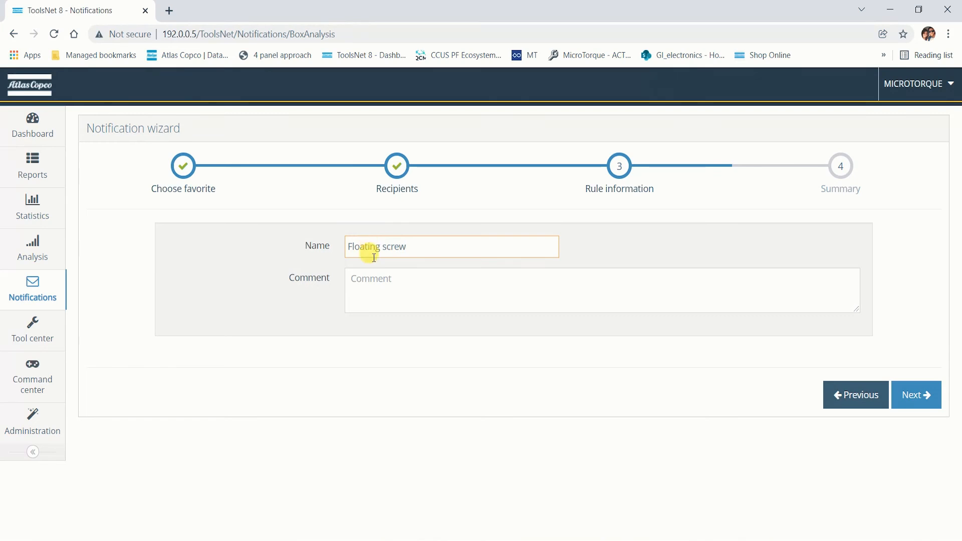
type("A")
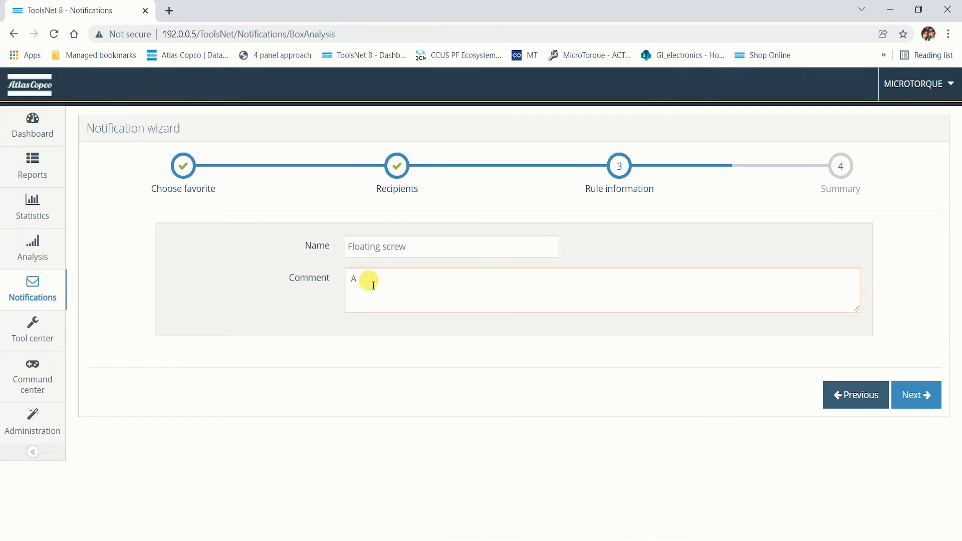
type("bnormal")
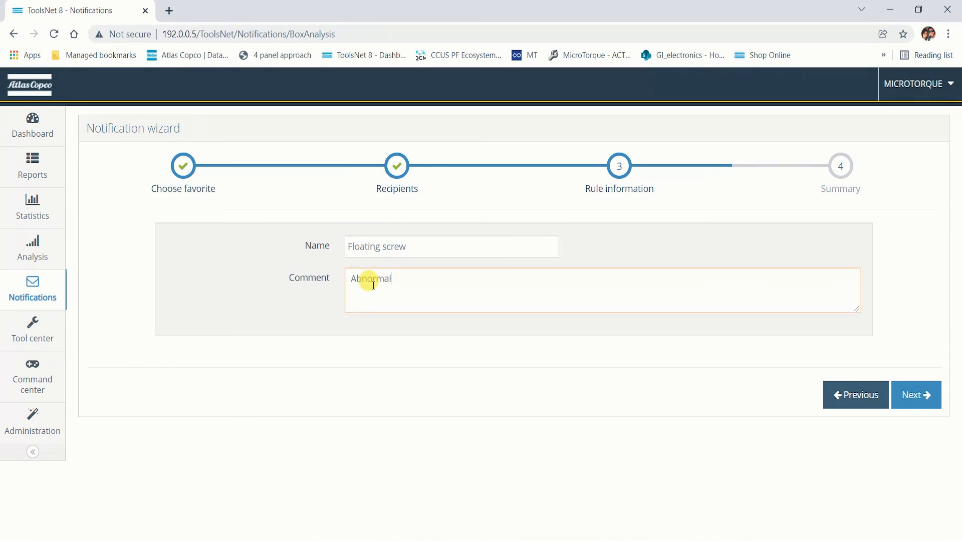
type("ity")
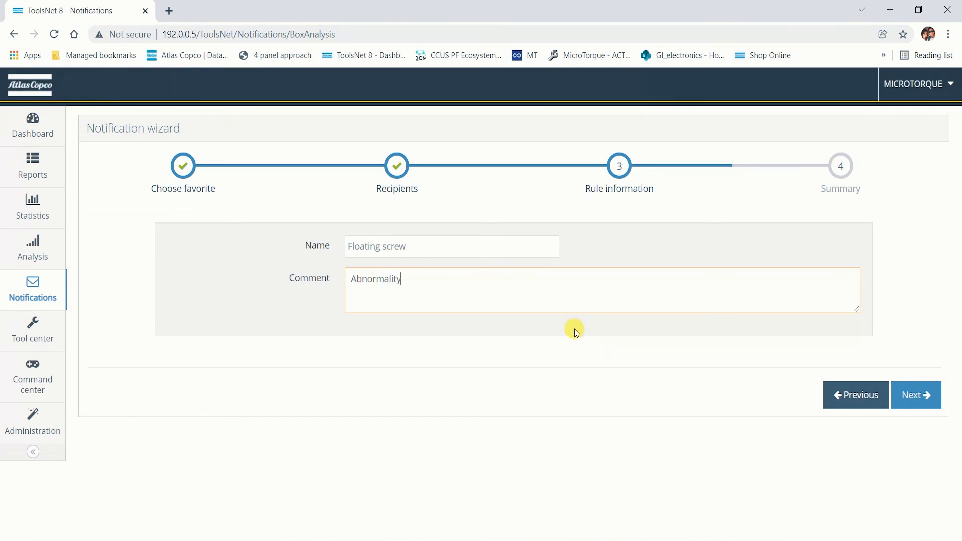
left_click(916, 395)
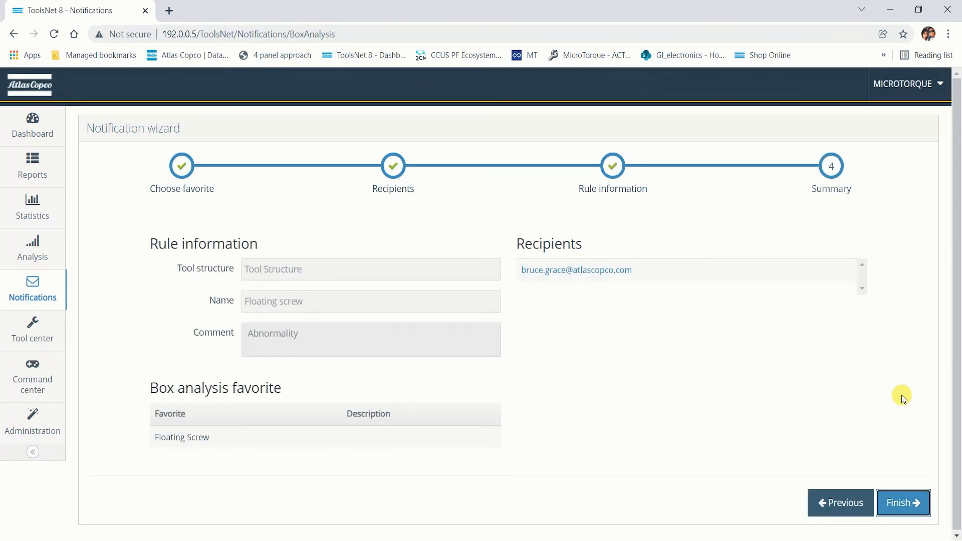
mouse_move(577, 283)
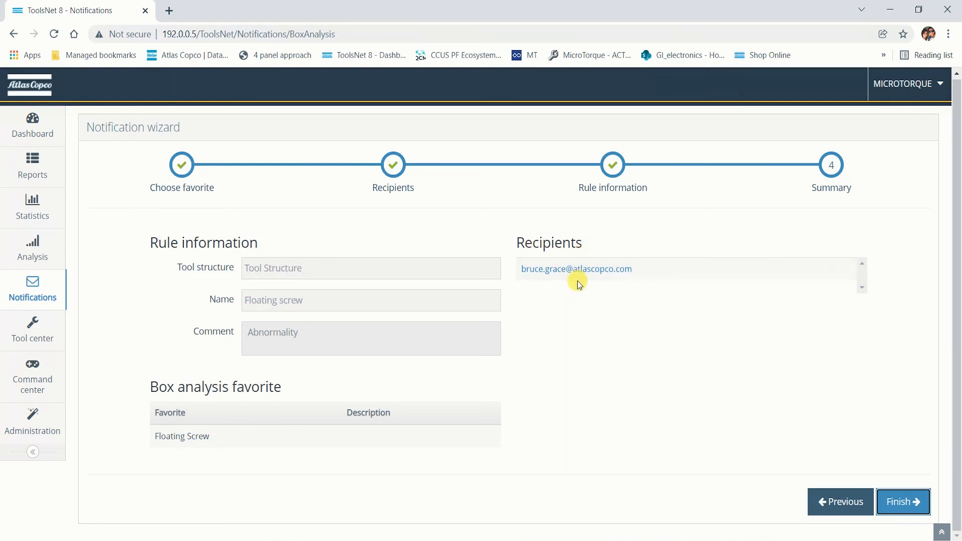
mouse_move(429, 258)
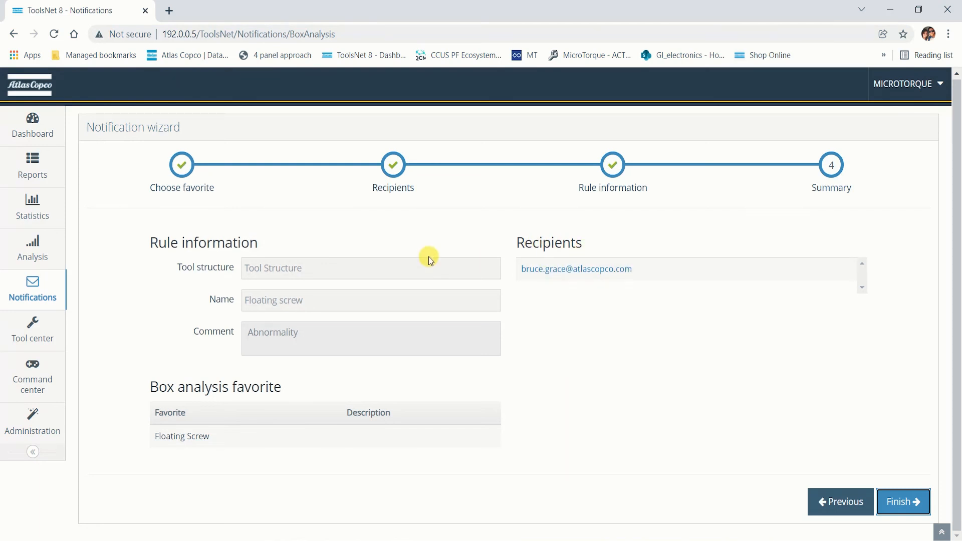
mouse_move(236, 269)
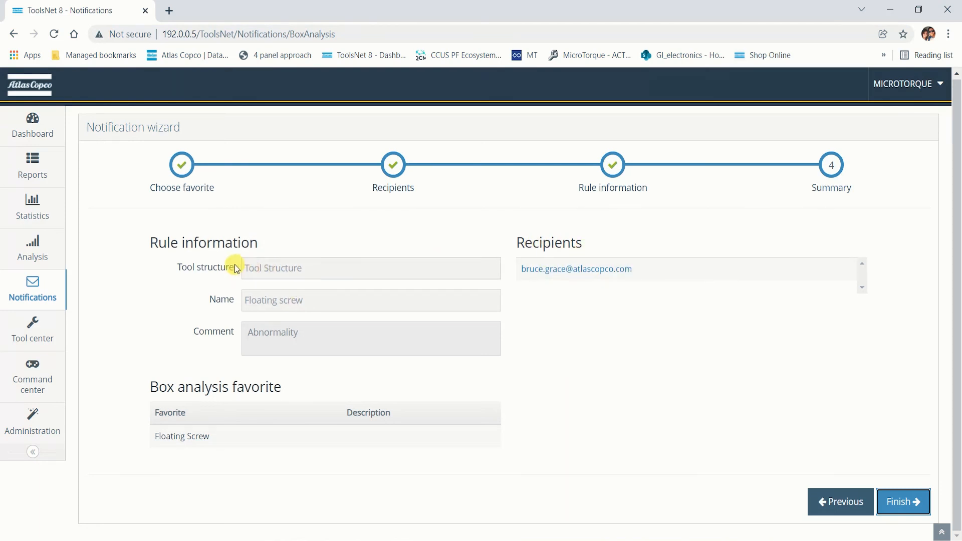
mouse_move(313, 307)
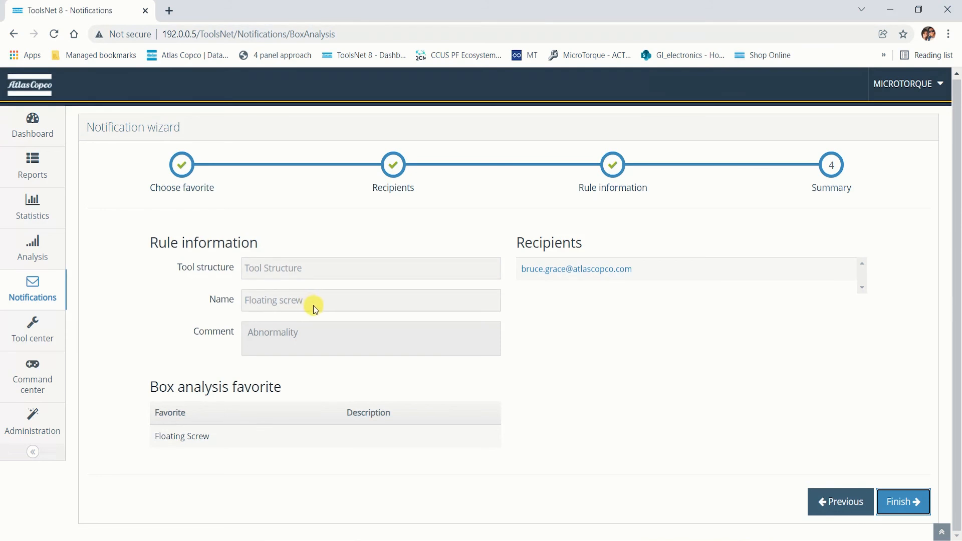
mouse_move(817, 472)
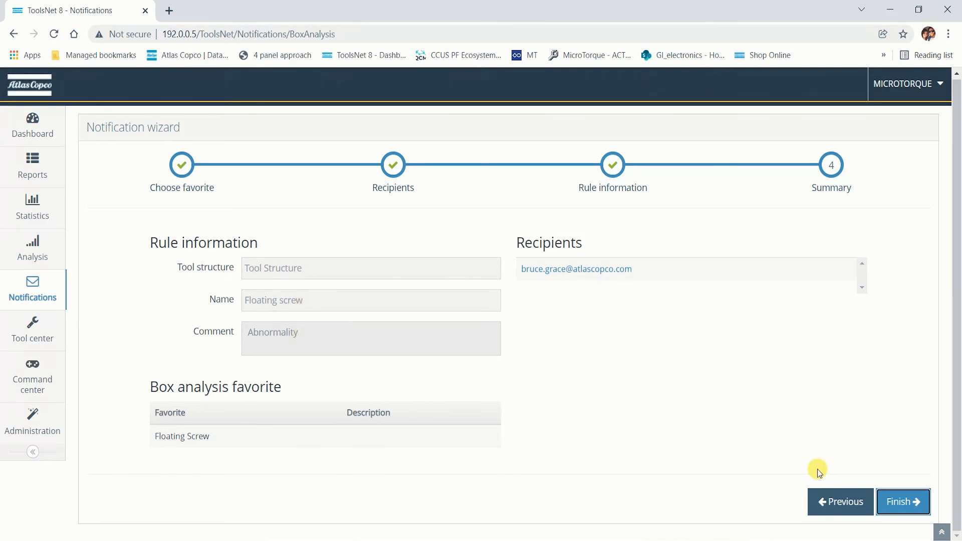
- Save the 'Floating screw' BoxAnalysis notification rule from the Summary step
left_click(902, 501)
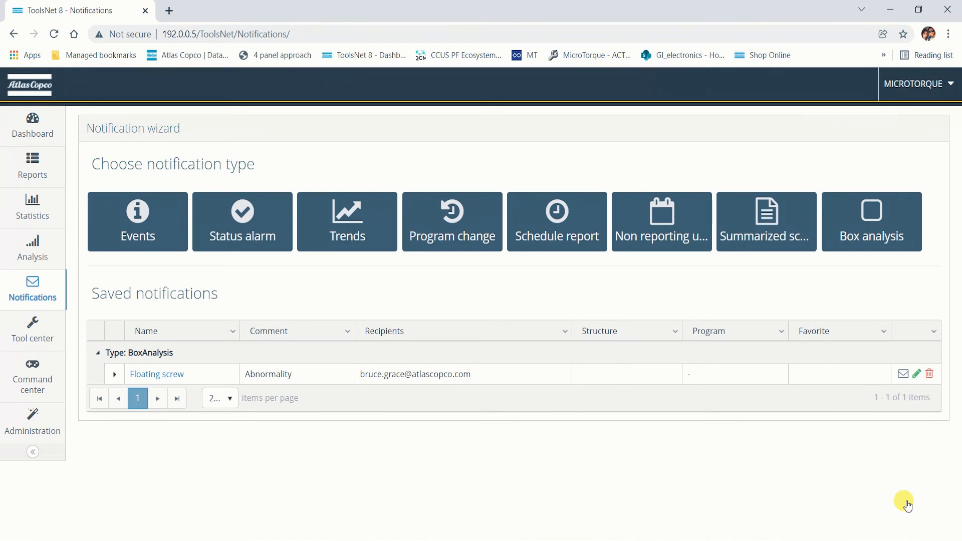
mouse_move(694, 382)
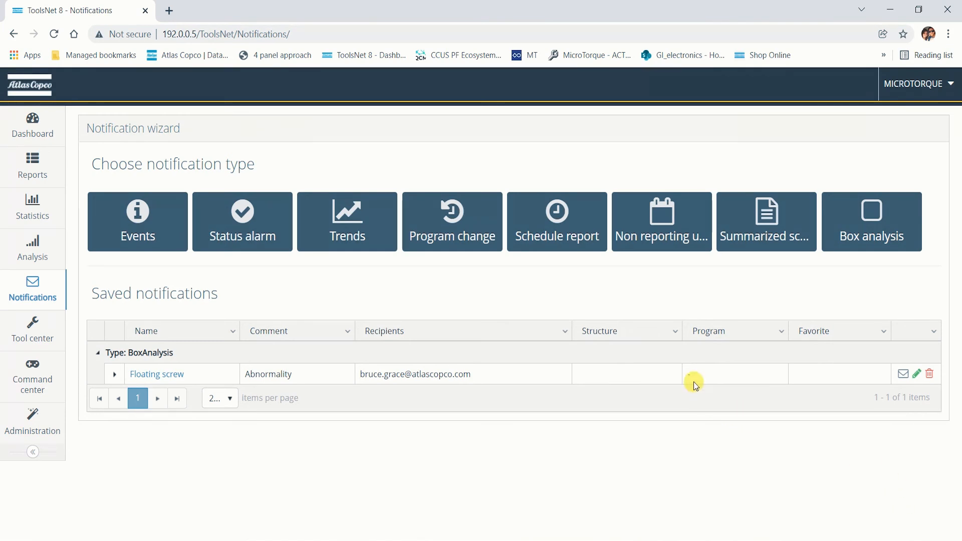